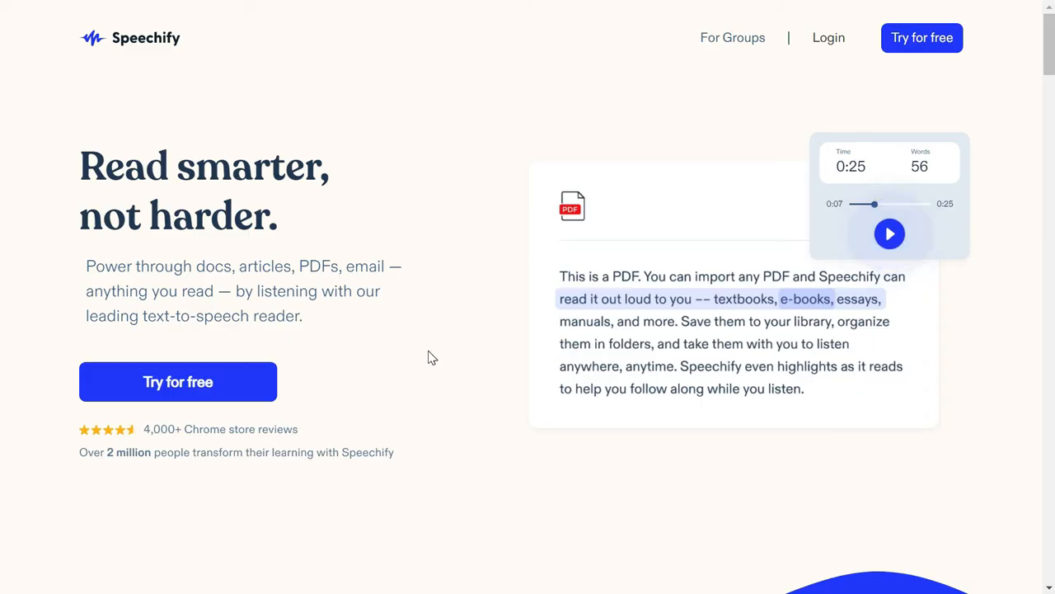
mouse_move(495, 354)
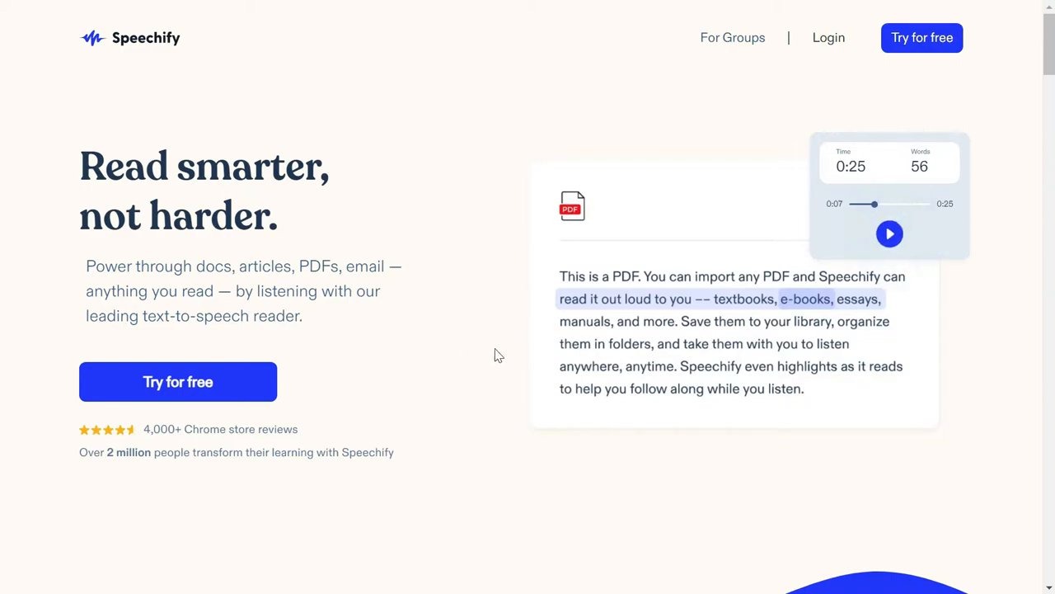
- Start Speechify reading the Investopedia markets article aloud from the mini player
scroll("down", 3)
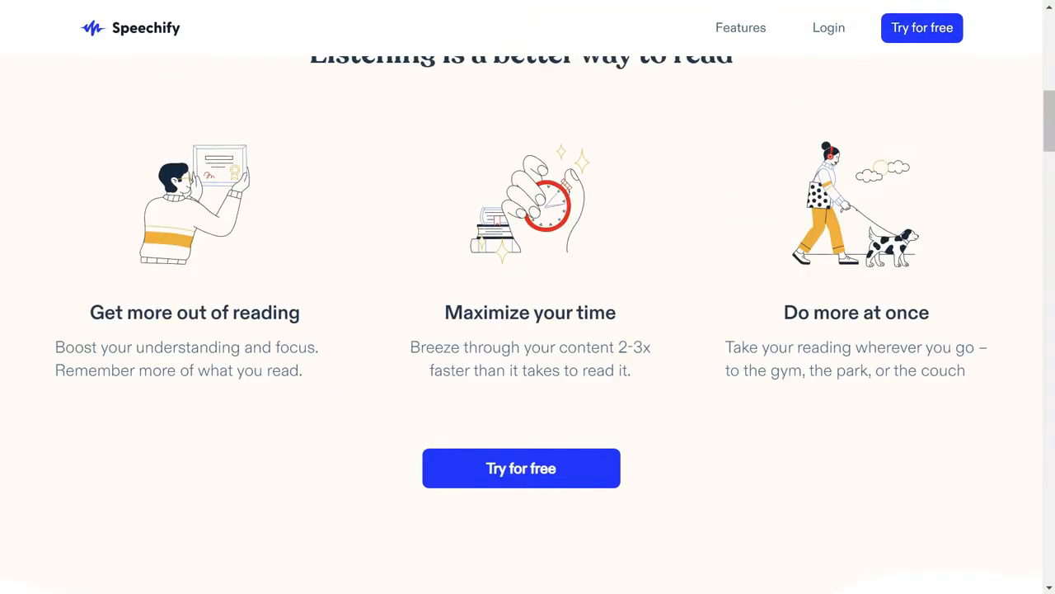
mouse_move(382, 432)
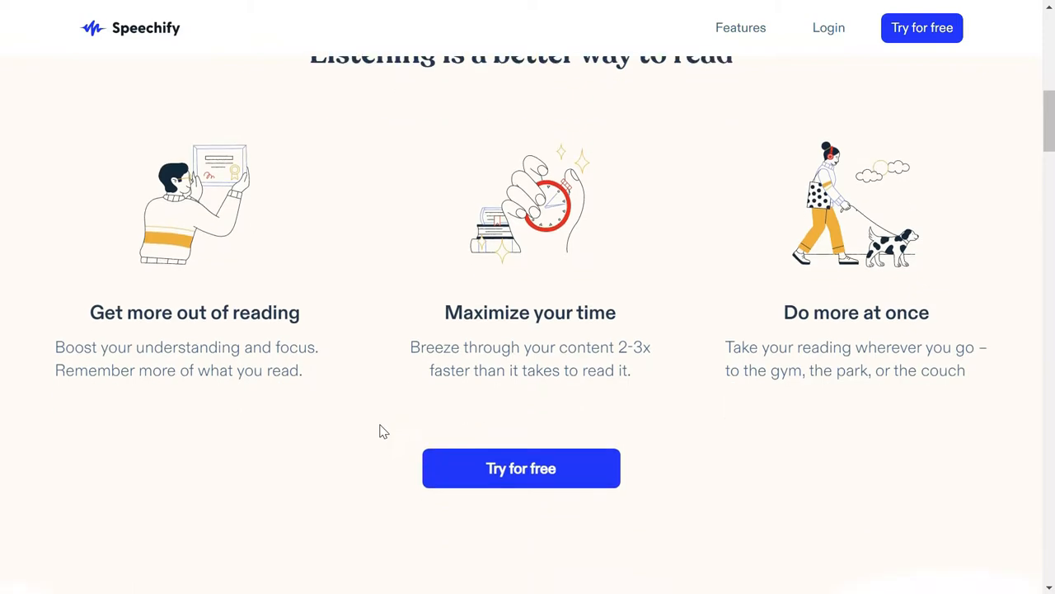
mouse_move(860, 411)
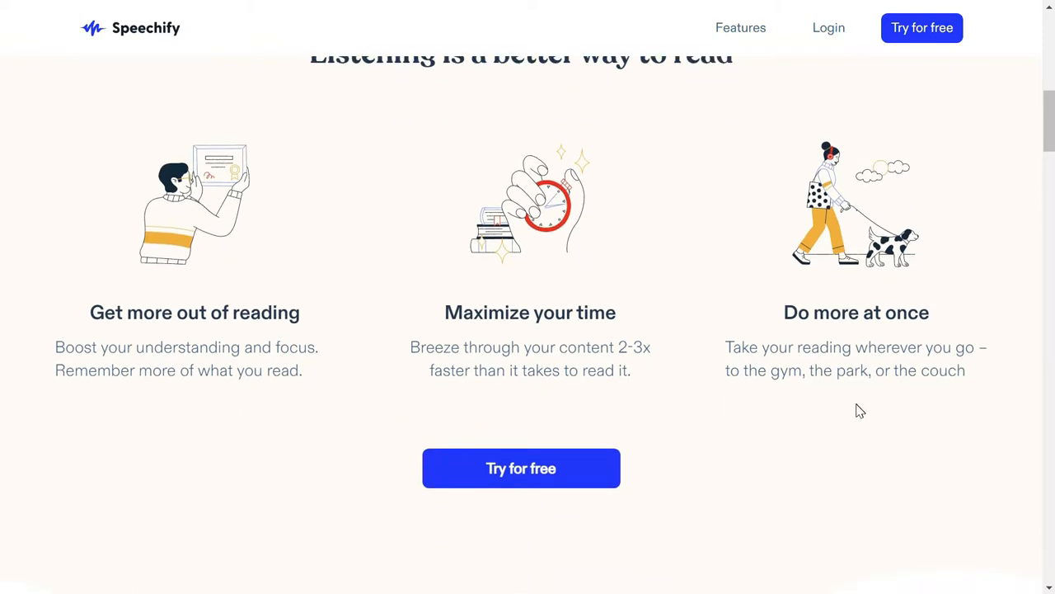
scroll("down", 3)
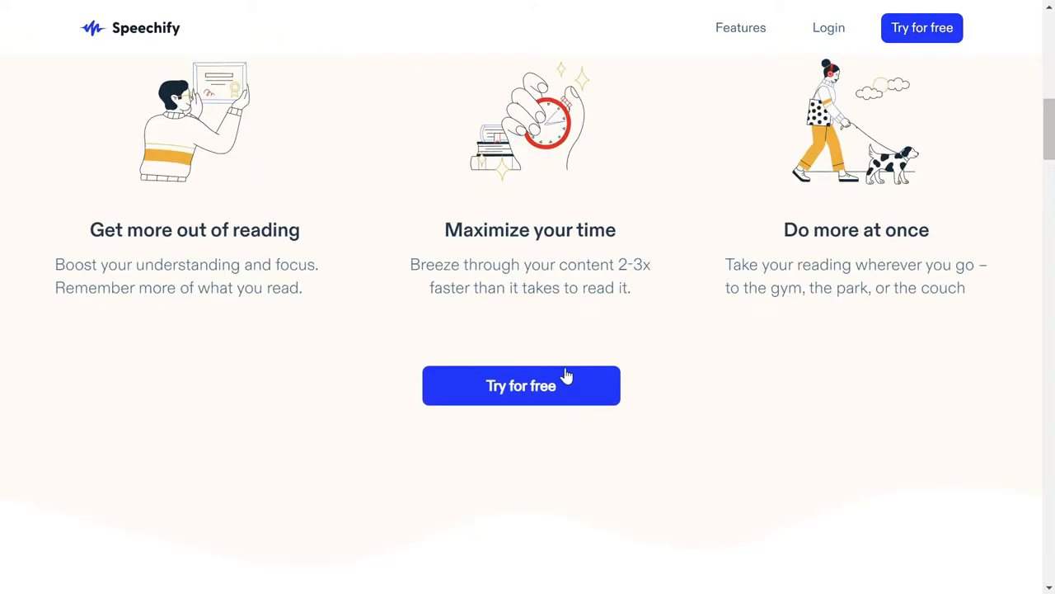
scroll("down", 3)
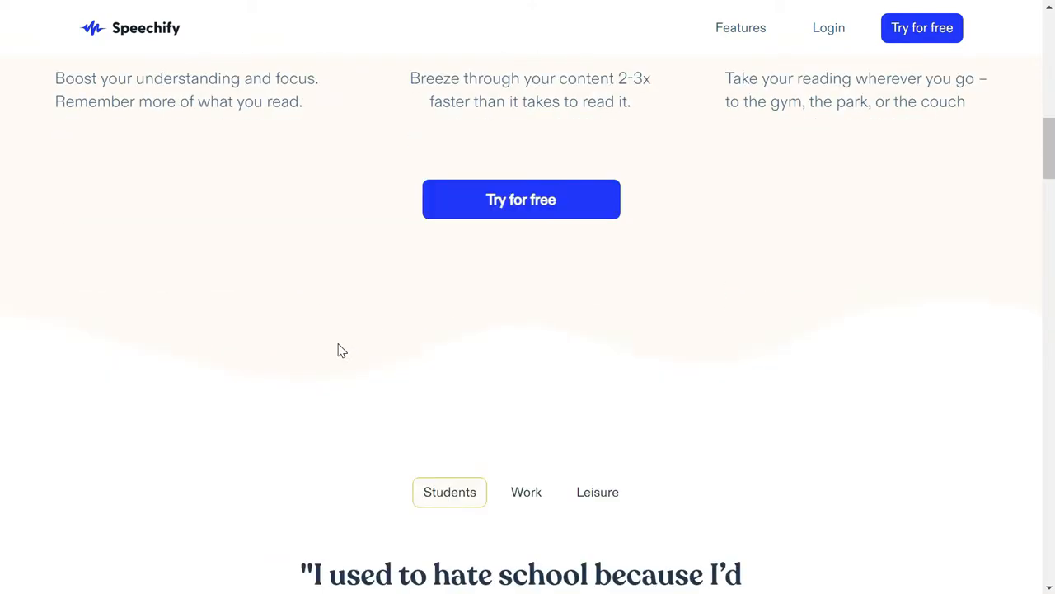
scroll("down", 3)
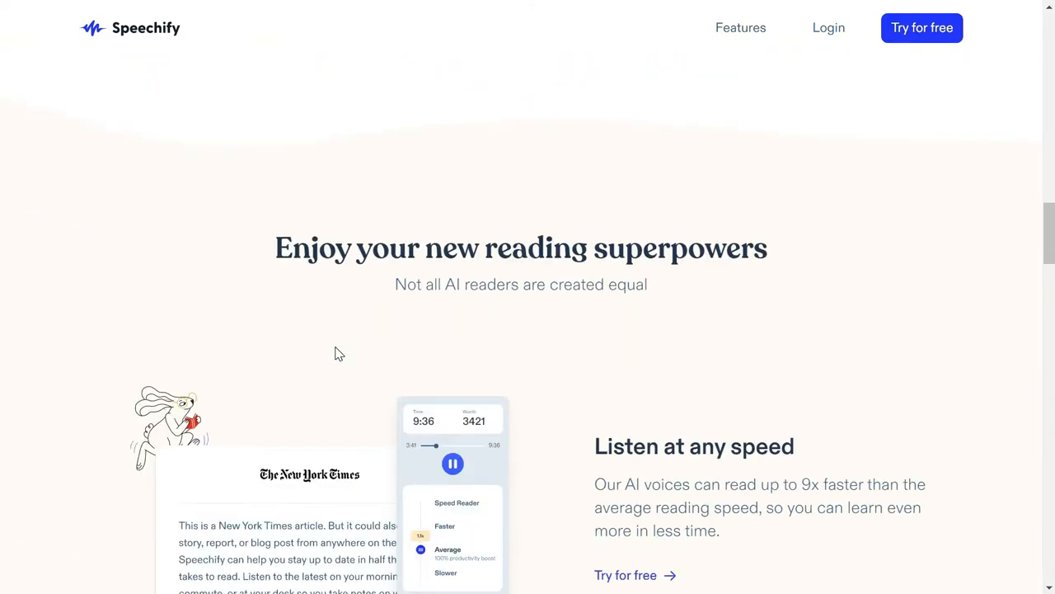
scroll("down", 3)
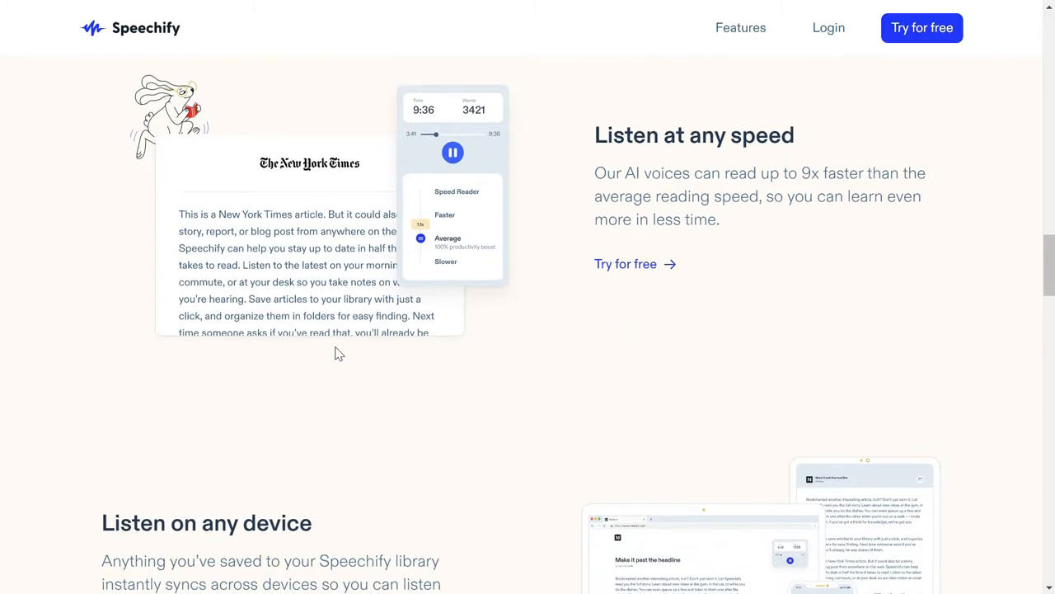
mouse_move(317, 250)
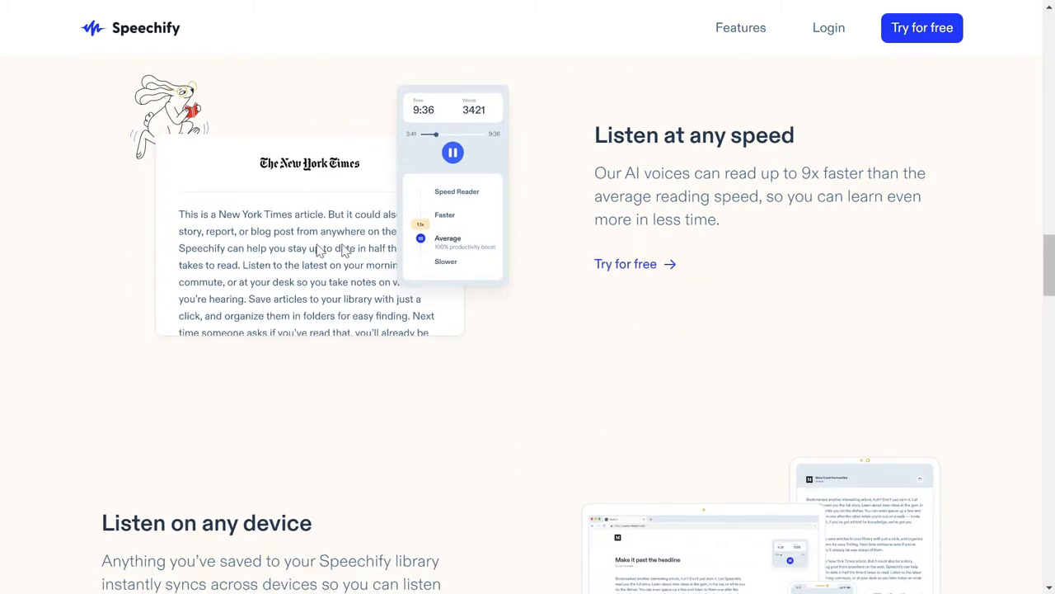
mouse_move(426, 356)
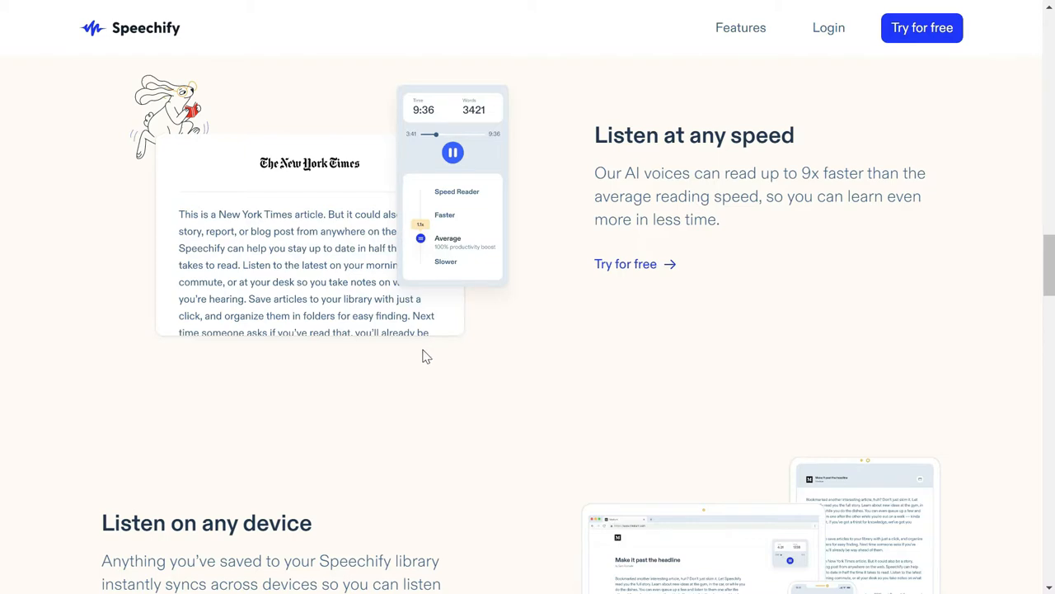
mouse_move(531, 389)
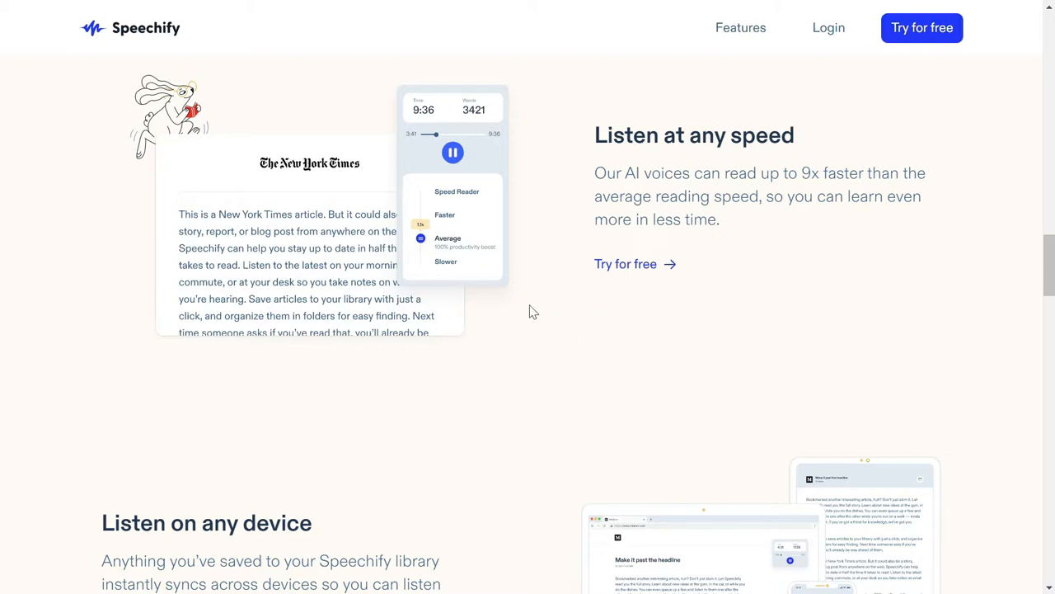
mouse_move(422, 257)
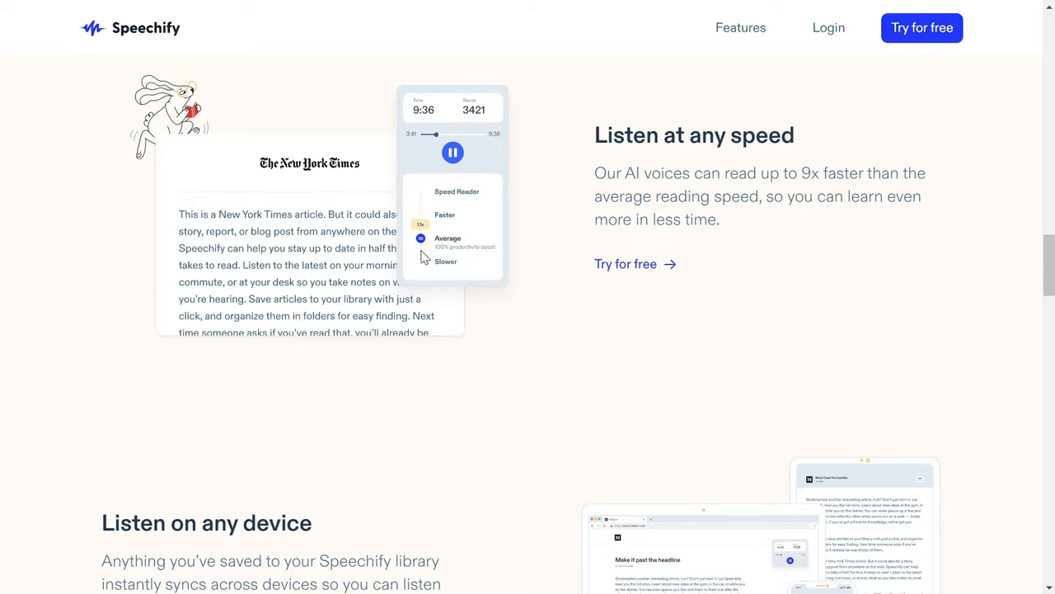
mouse_move(471, 329)
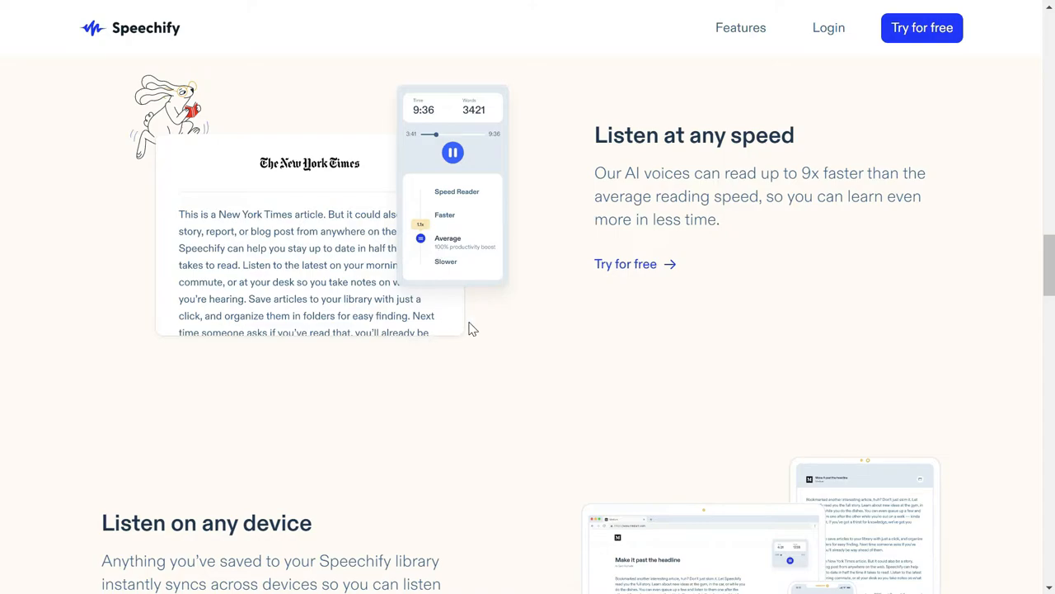
scroll("down", 3)
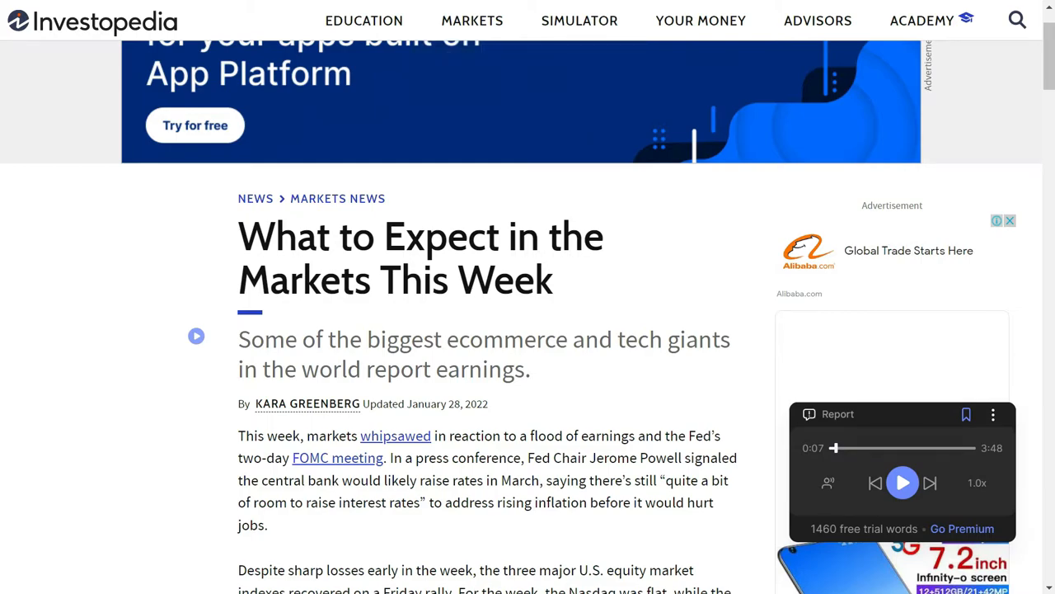
mouse_move(103, 415)
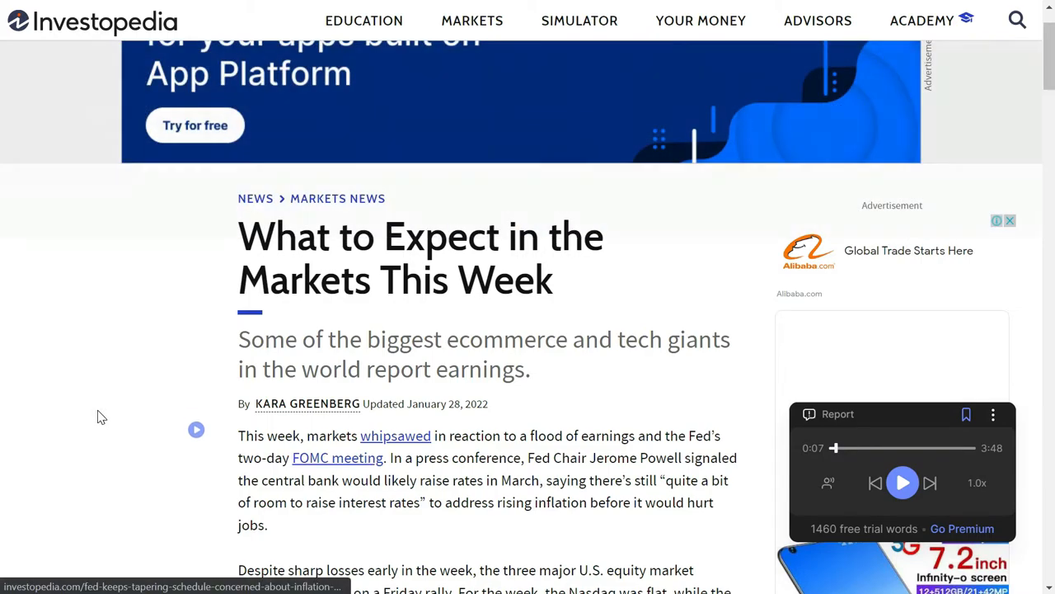
mouse_move(922, 19)
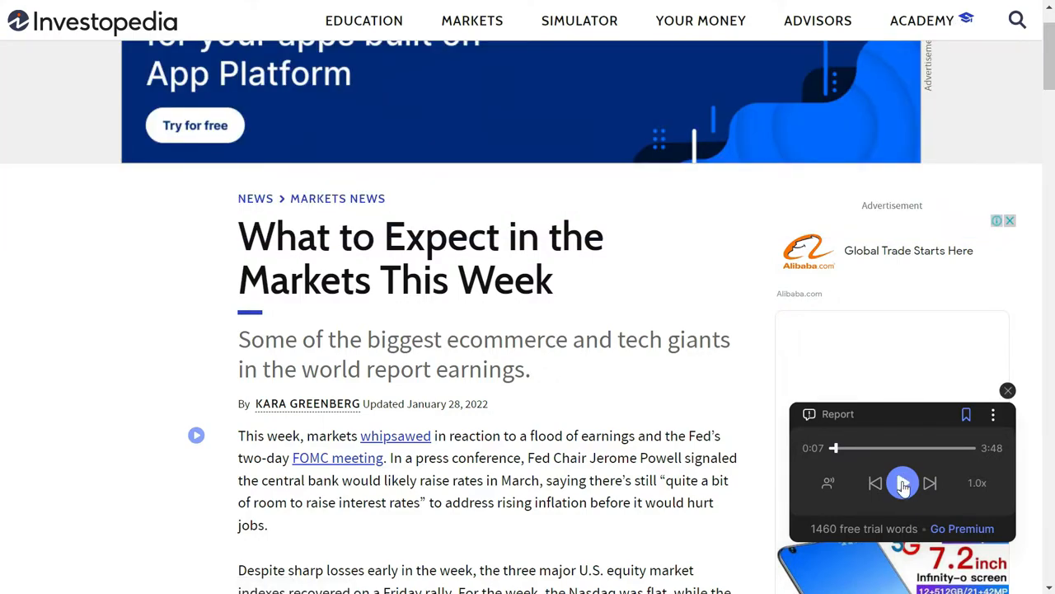
left_click(828, 481)
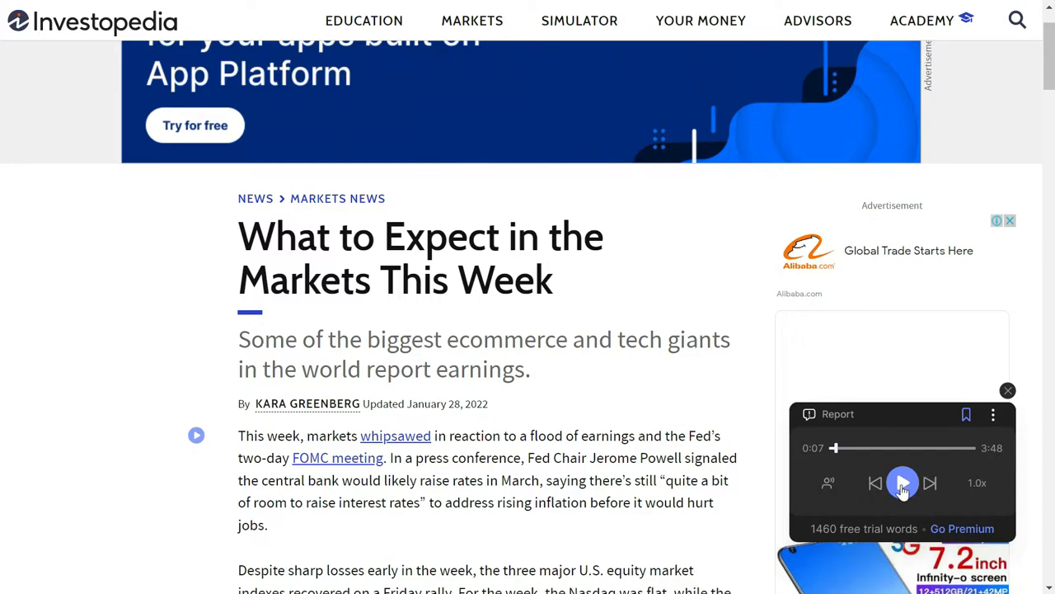
- Resume the read-aloud from the article's Key Takeaways list using the inline play icon
scroll("down", 3)
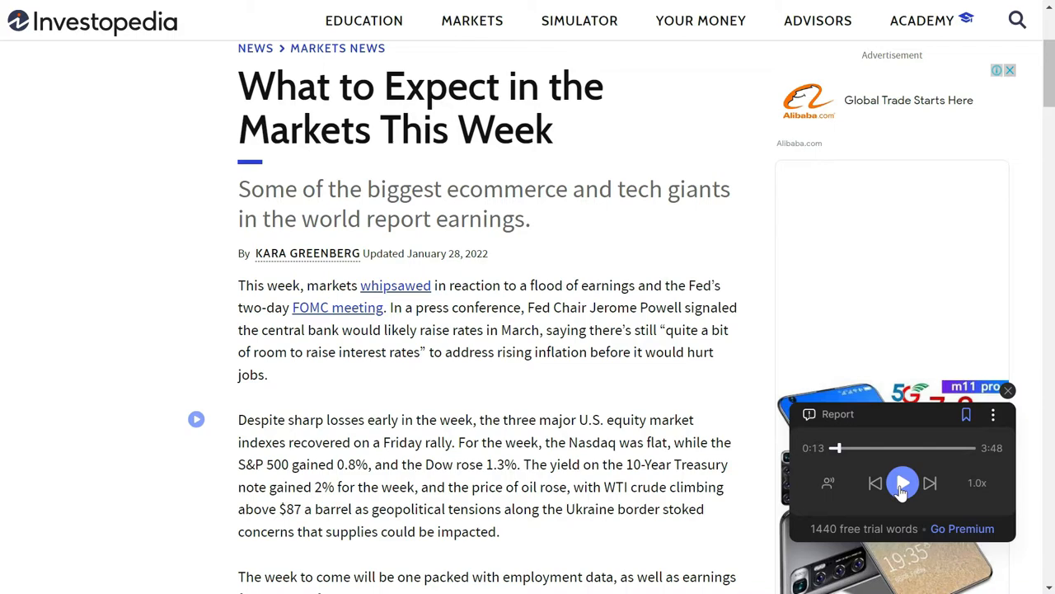
scroll("down", 3)
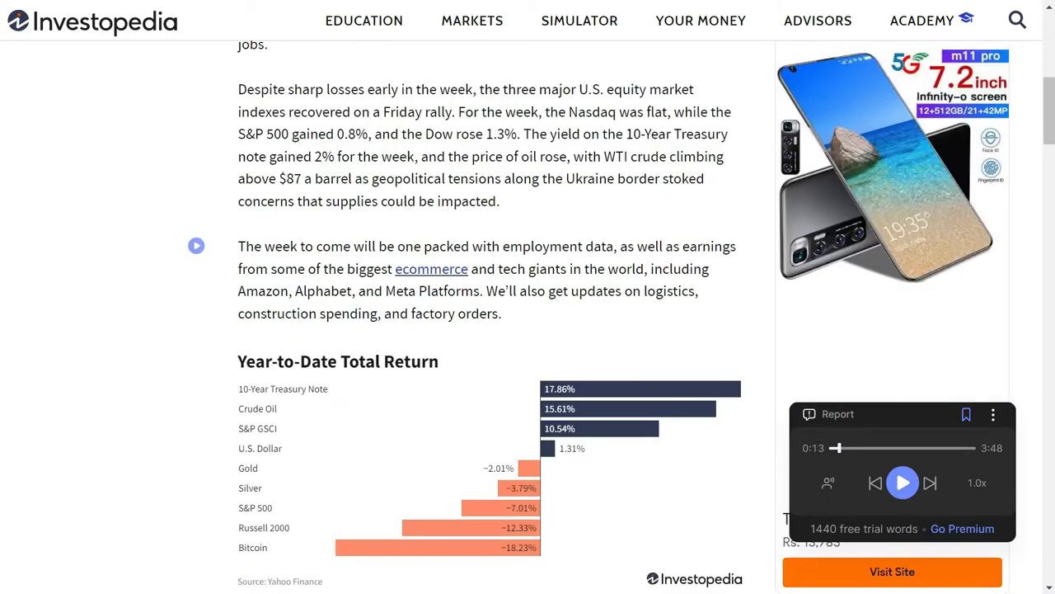
scroll("down", 3)
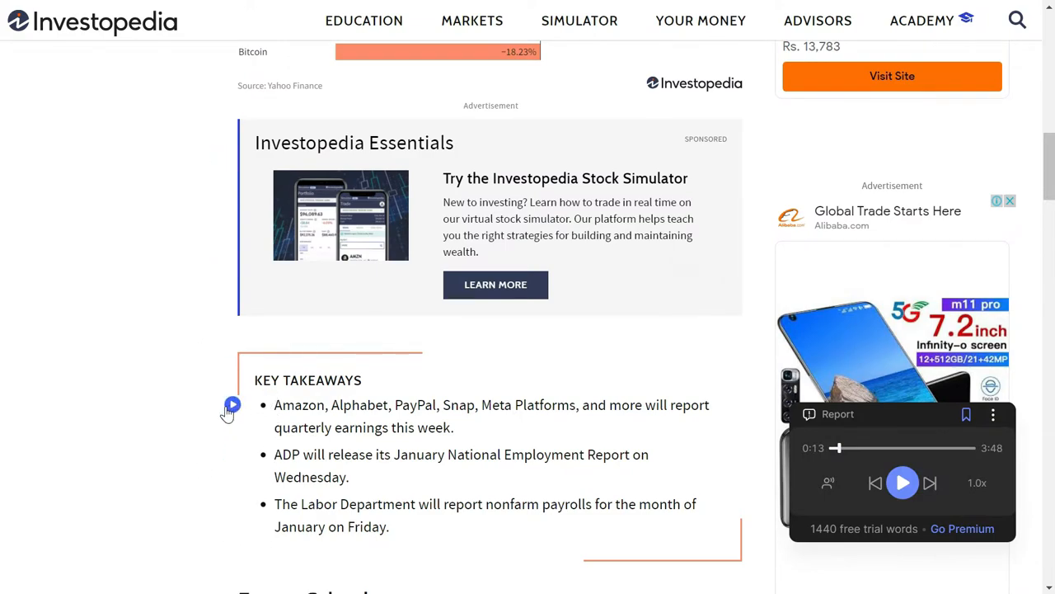
mouse_move(234, 410)
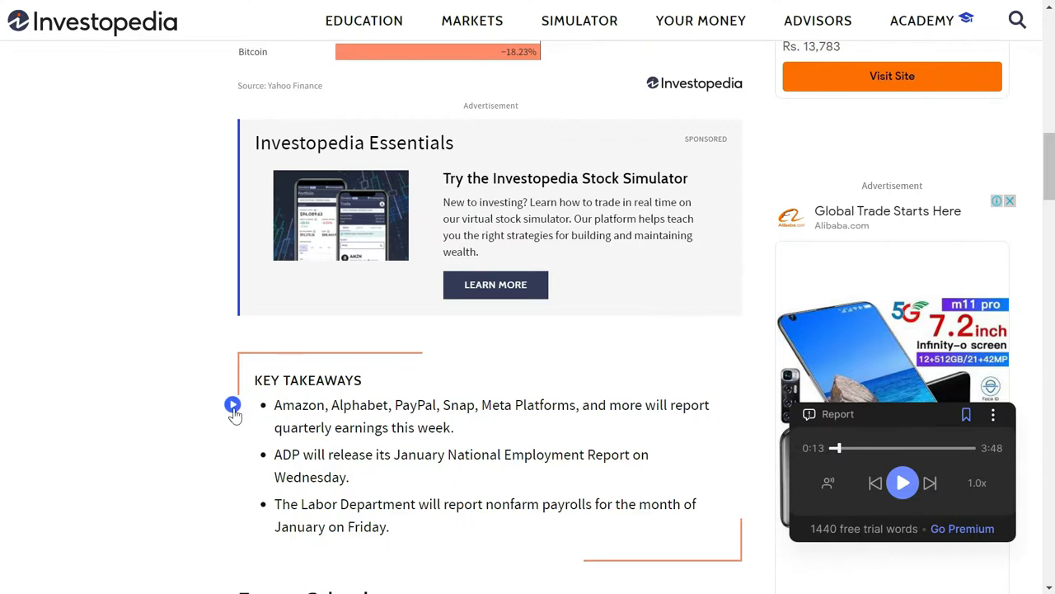
left_click(901, 482)
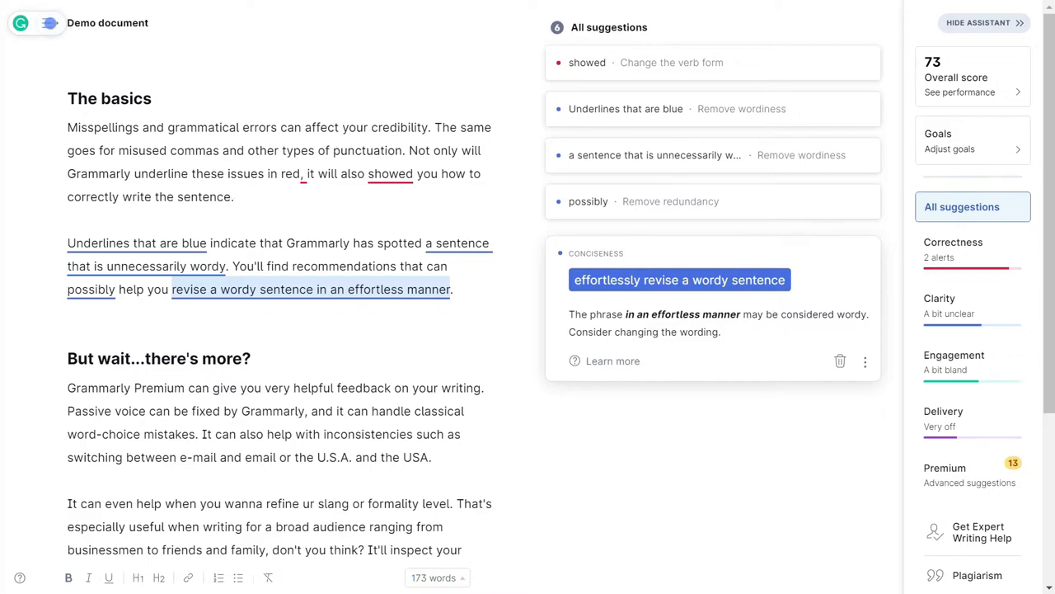
left_click(234, 196)
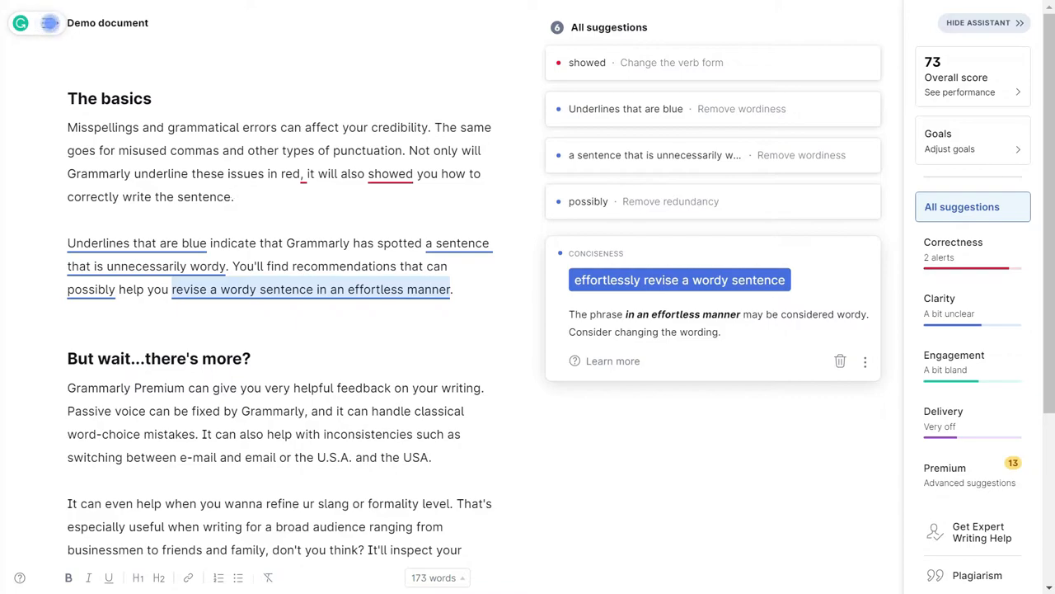
mouse_move(758, 474)
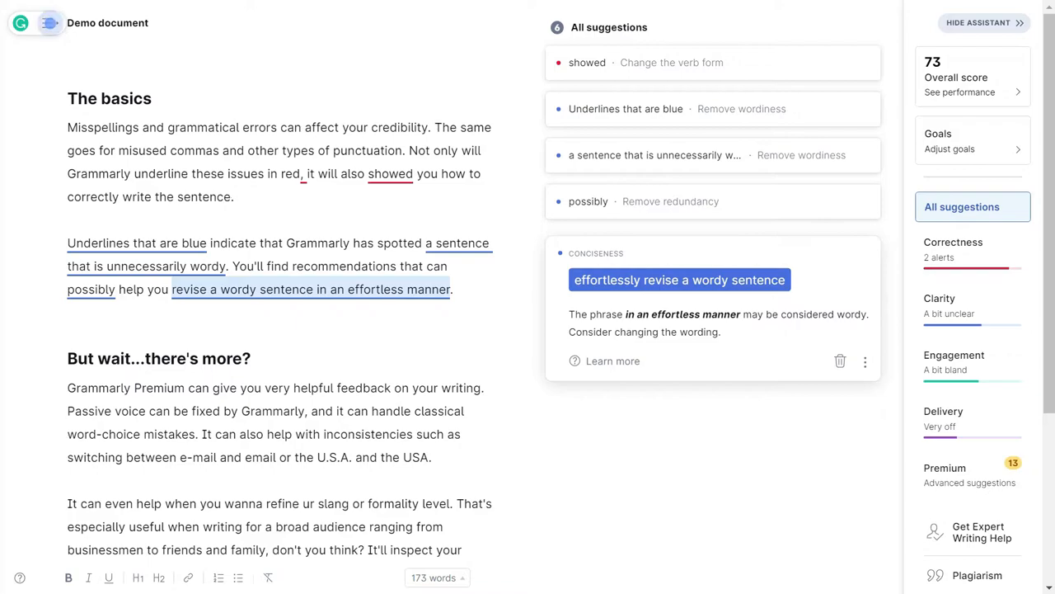
left_click(234, 196)
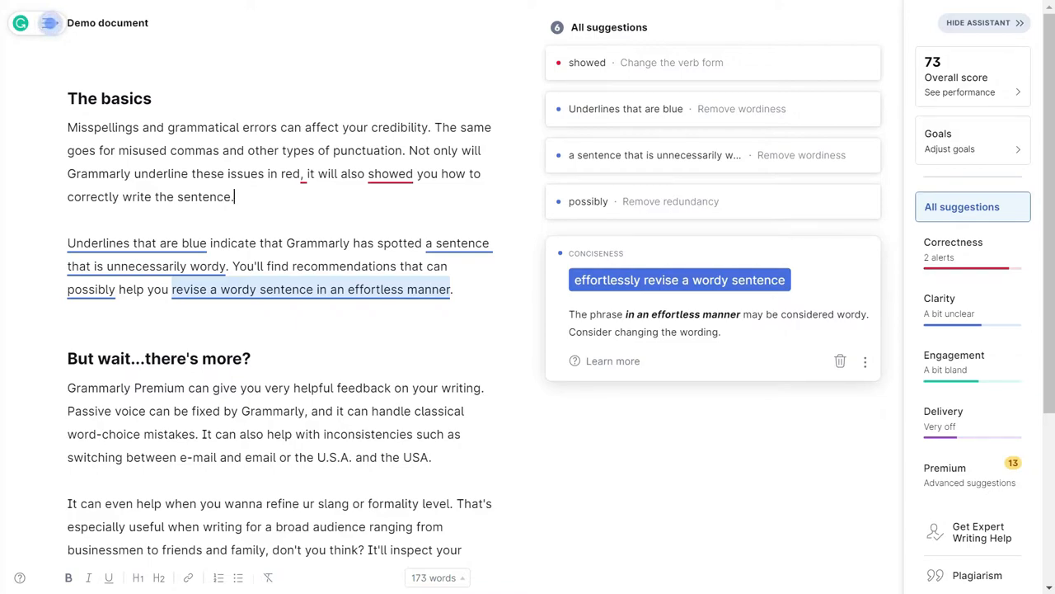
scroll("down", 3)
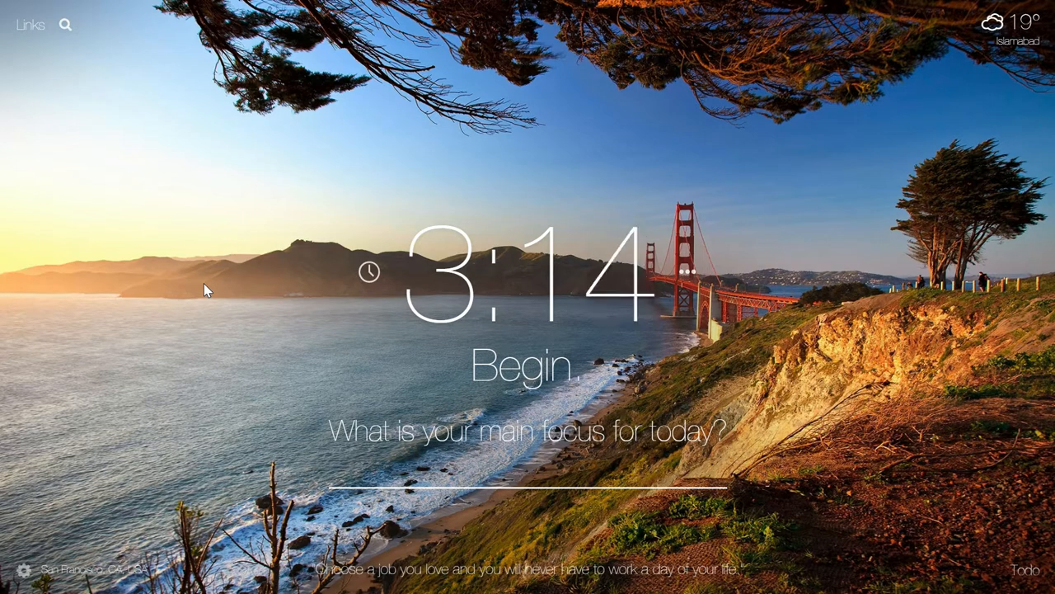
- Set today's main focus in Momentum to 'Read'
left_click(527, 475)
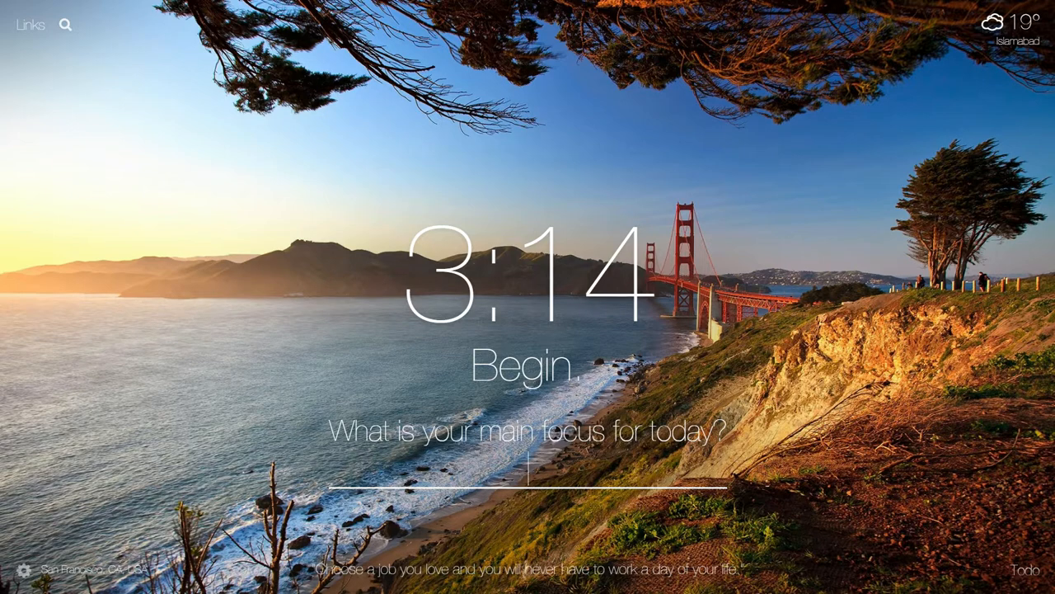
type("Read")
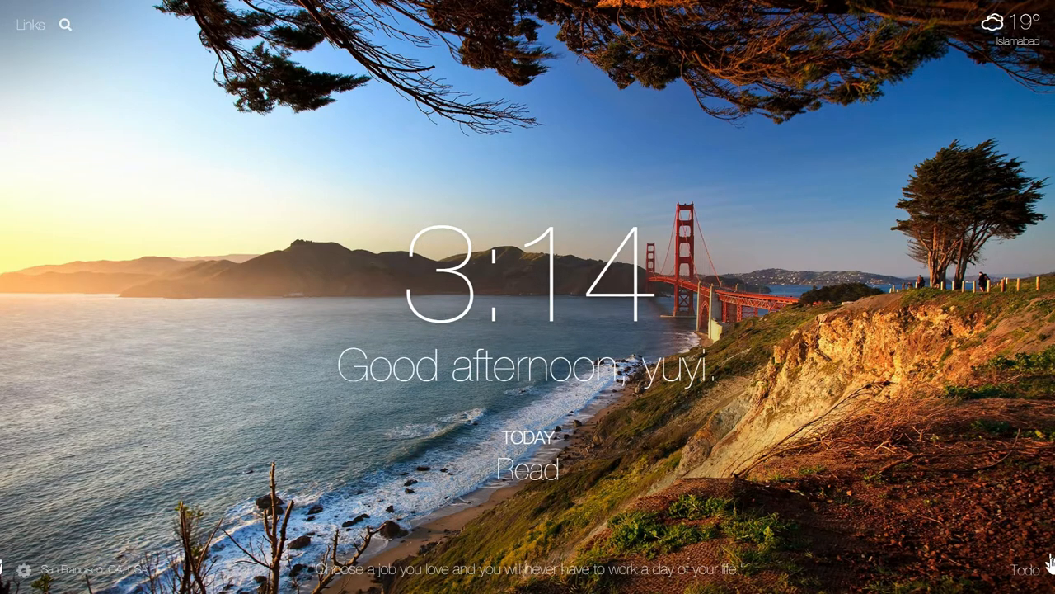
- Open the Momentum to-do list with read and write and its more-options menu
left_click(1026, 569)
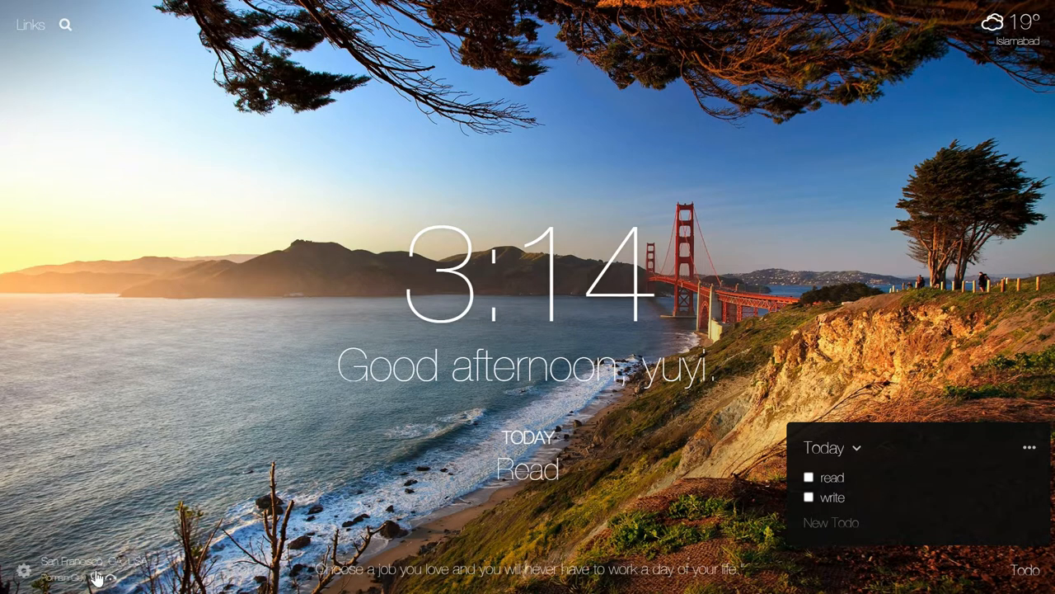
left_click(66, 25)
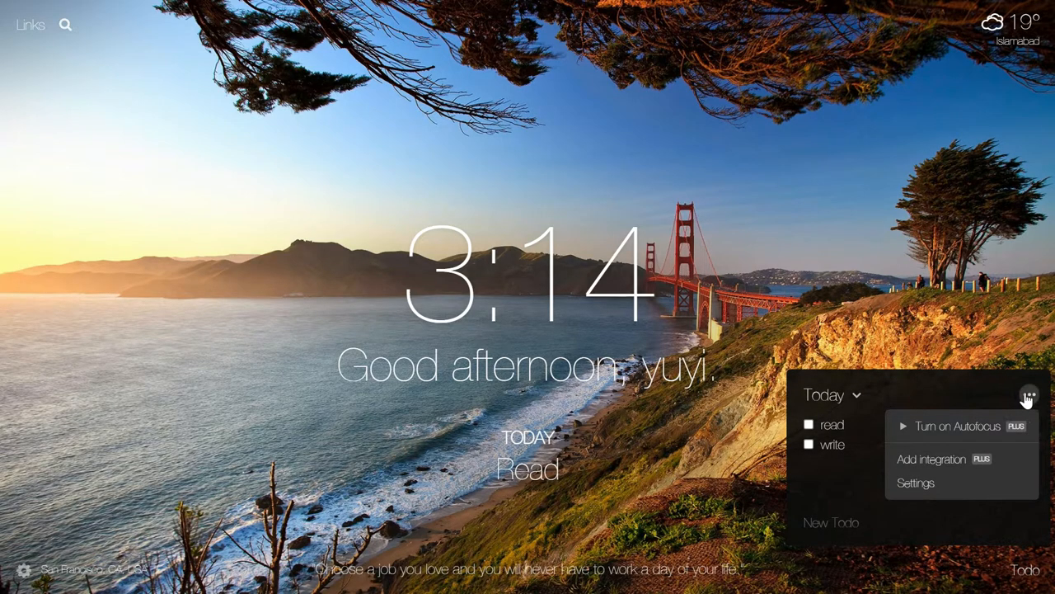
left_click(907, 383)
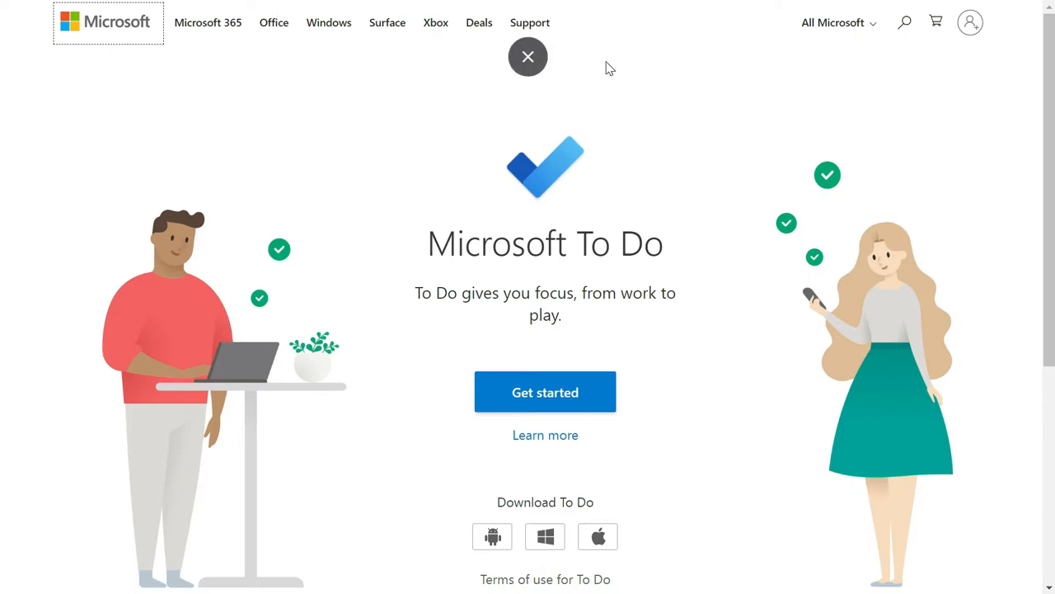
- Close the Microsoft To Do introduction page from the top bar
left_click(527, 56)
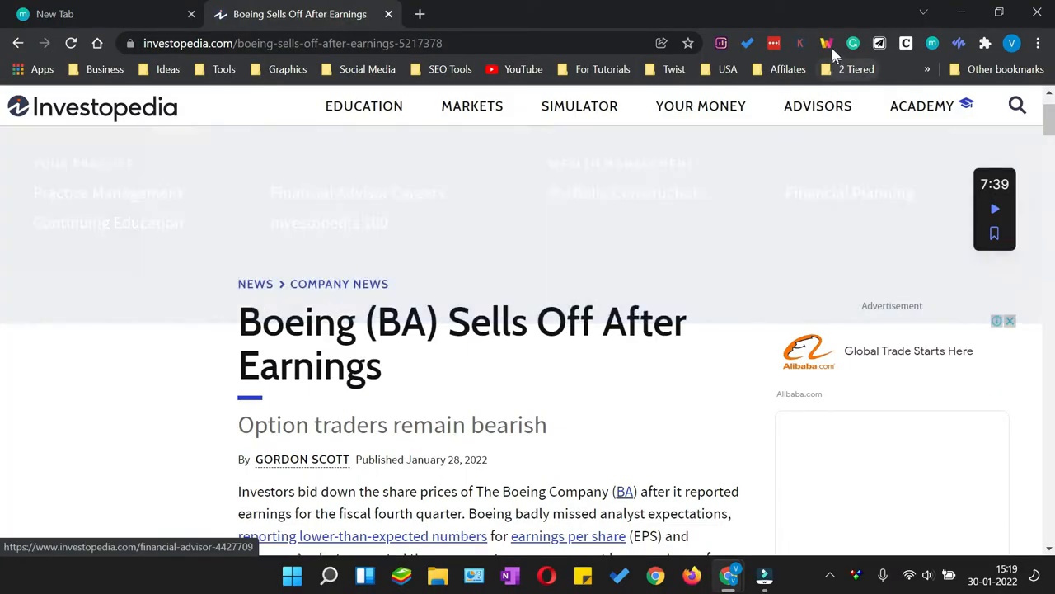
- Highlight the Boeing revenue and net loss sentence and the airplane deliveries passage with Weava
scroll("down", 3)
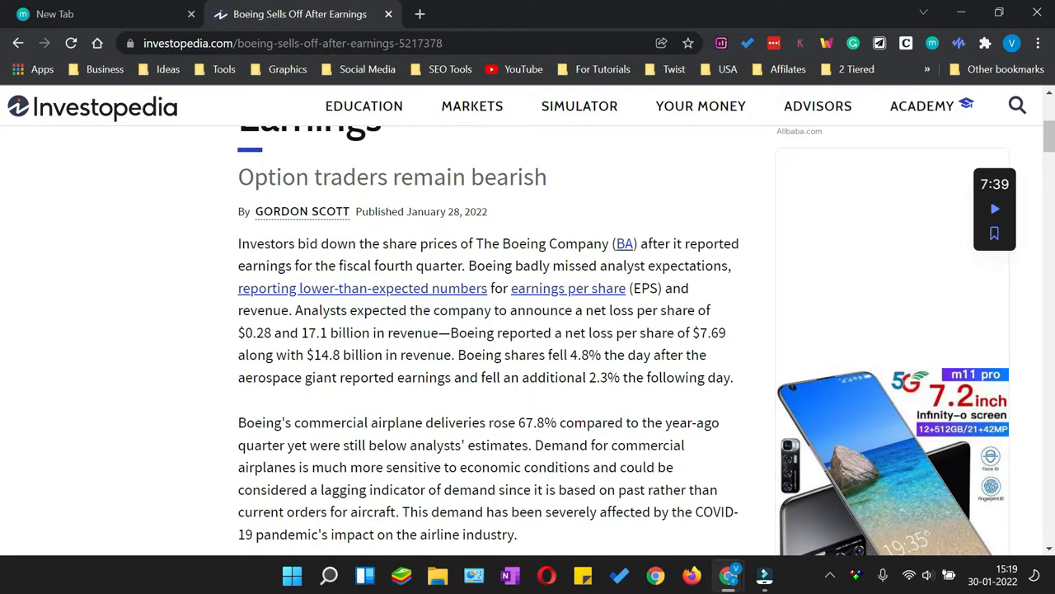
scroll("down", 3)
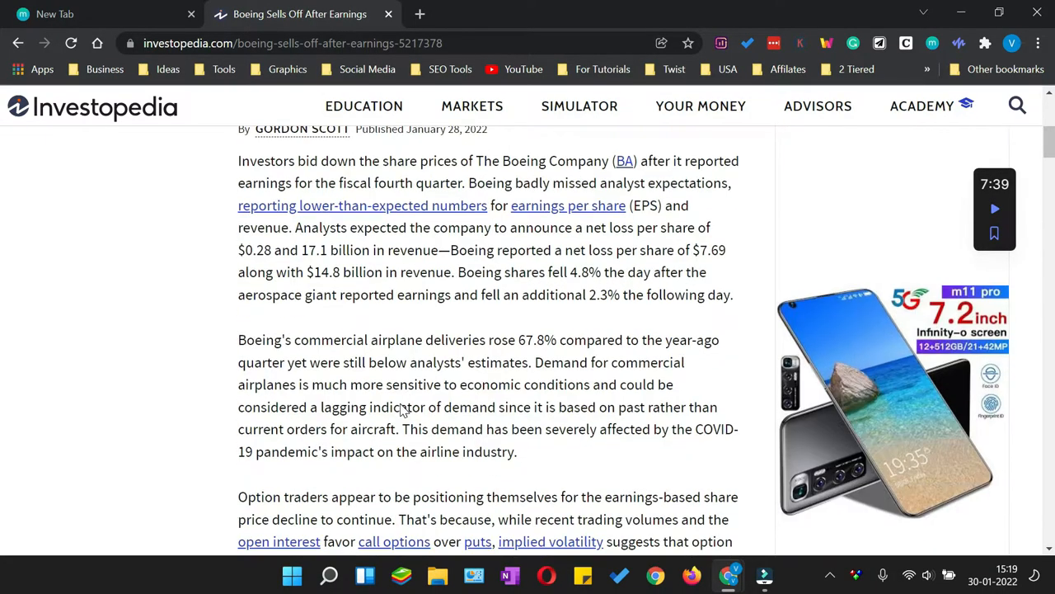
left_click_drag(319, 251, 422, 251)
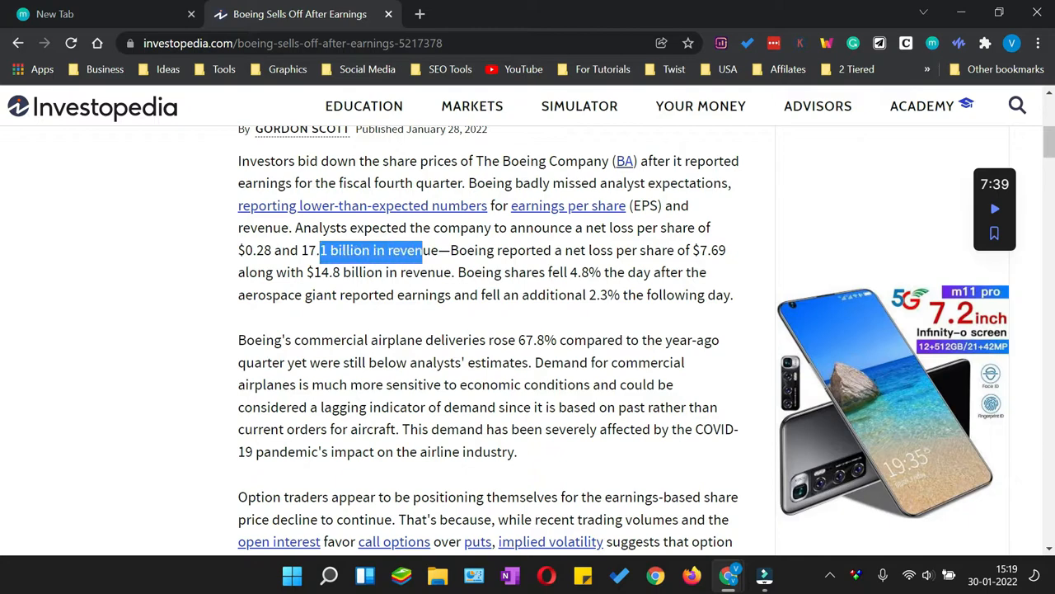
left_click_drag(420, 251, 723, 251)
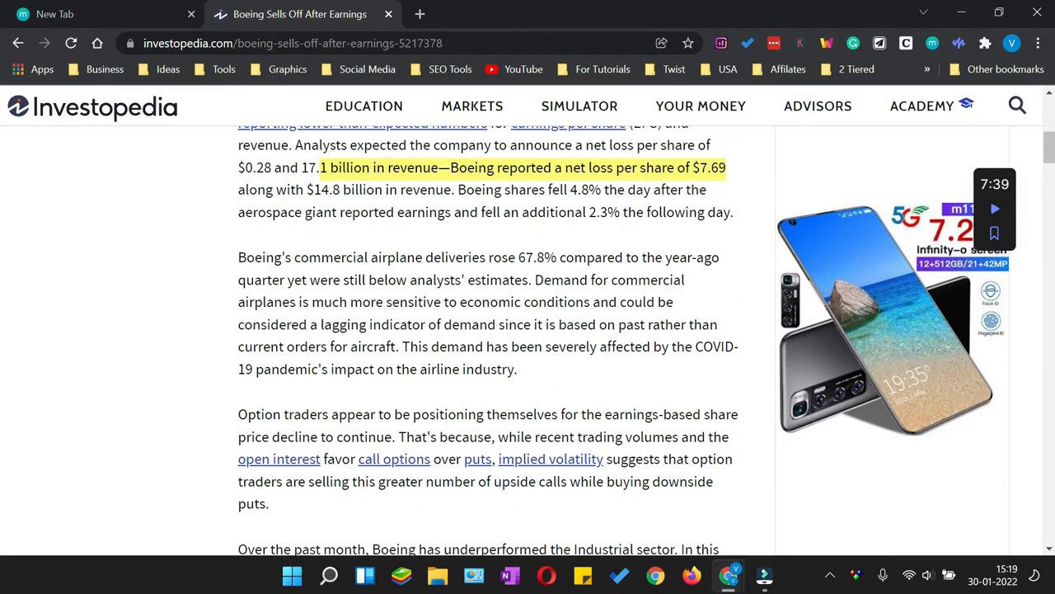
left_click_drag(303, 257, 470, 323)
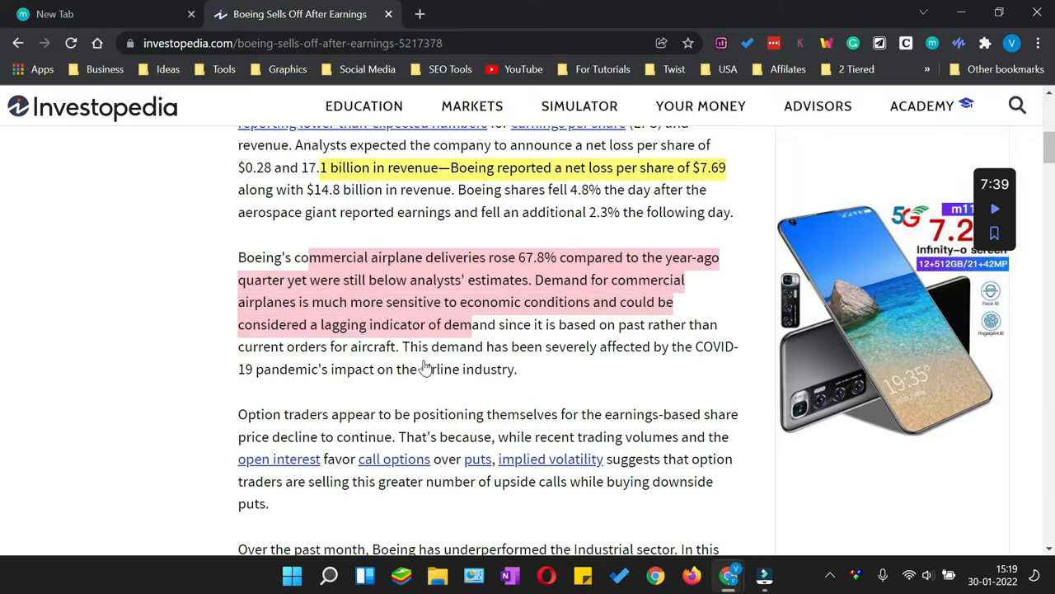
- Browse the Weava research folders and open the Physics folder
scroll("down", 3)
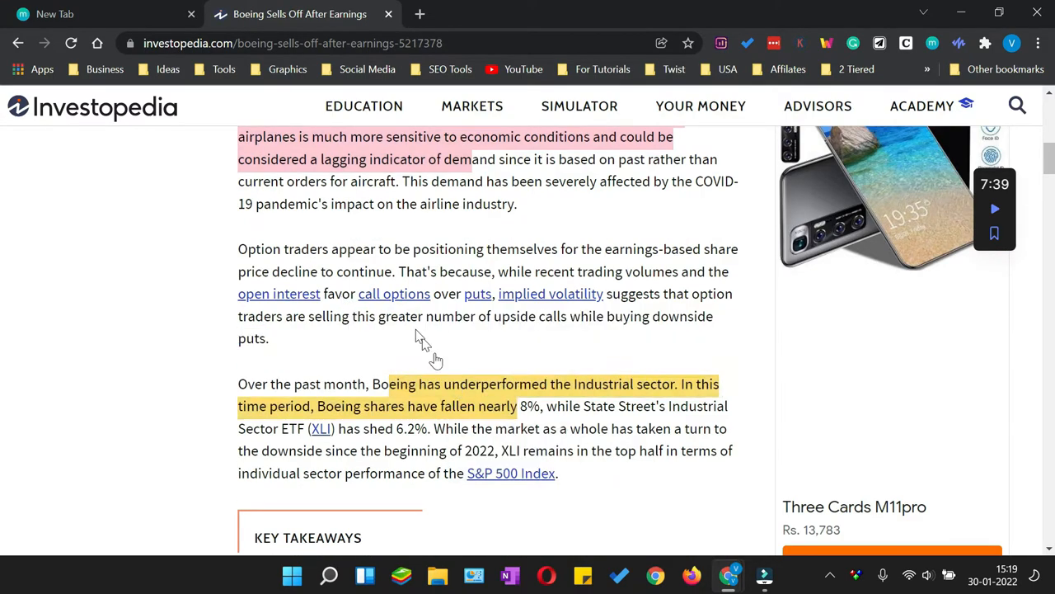
scroll("up", 3)
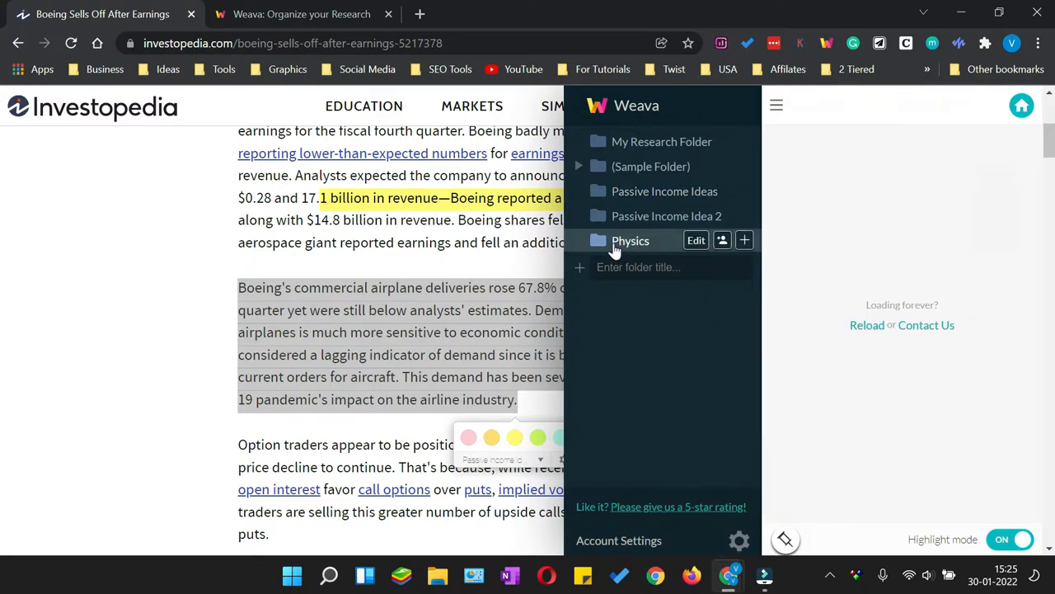
left_click(629, 241)
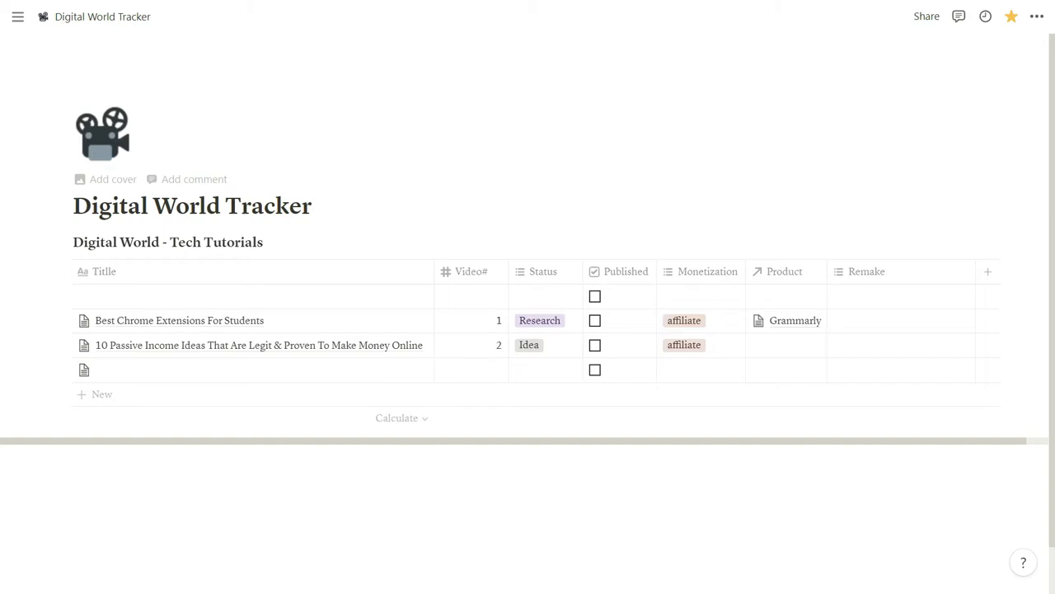
- Open the Best Chrome Extensions For Students entry from Digital World Tracker as a full page
left_click(16, 17)
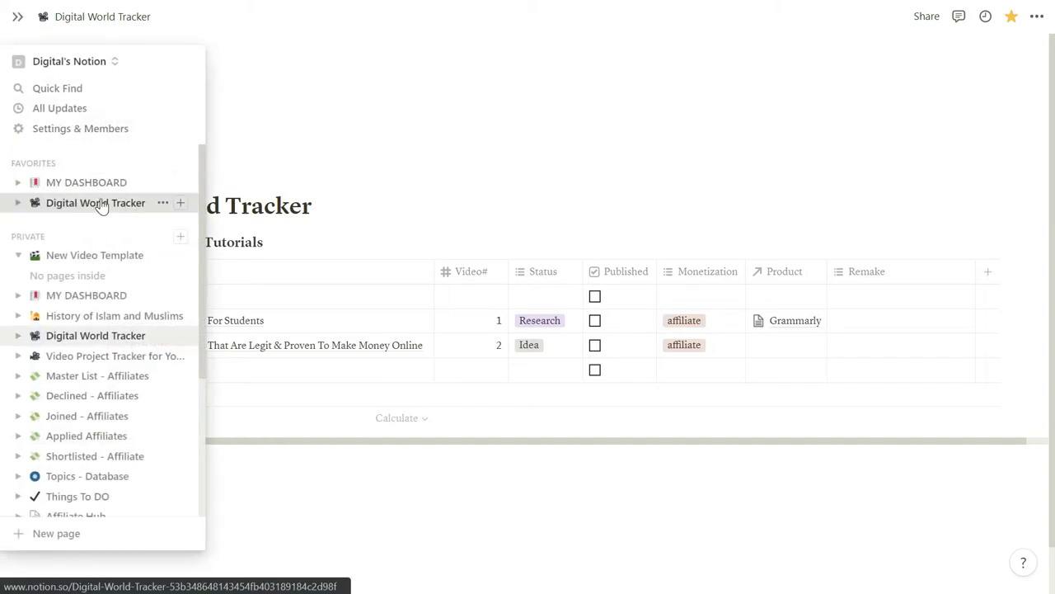
left_click(17, 17)
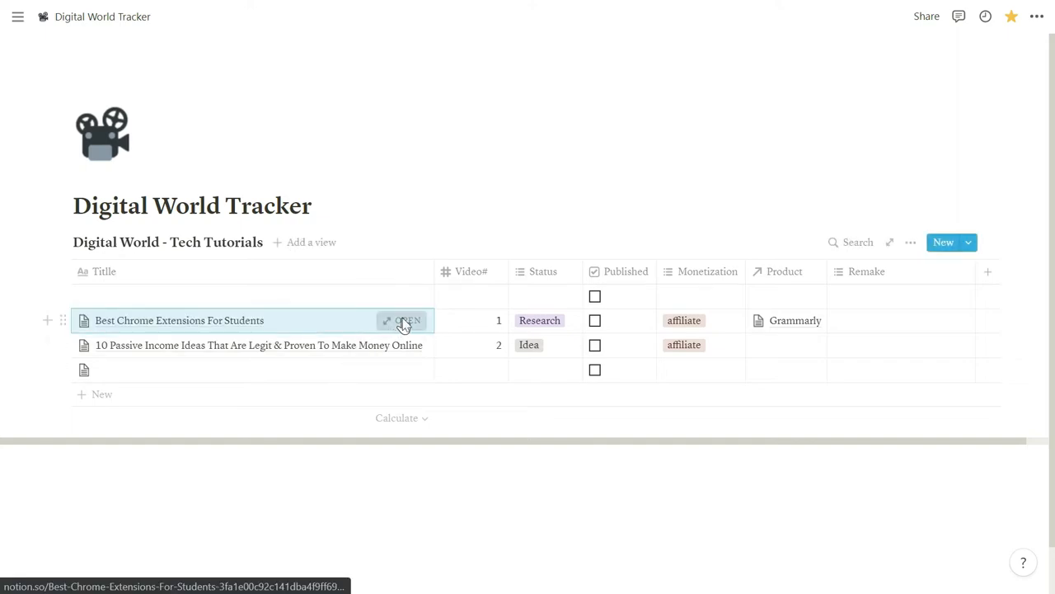
left_click(406, 320)
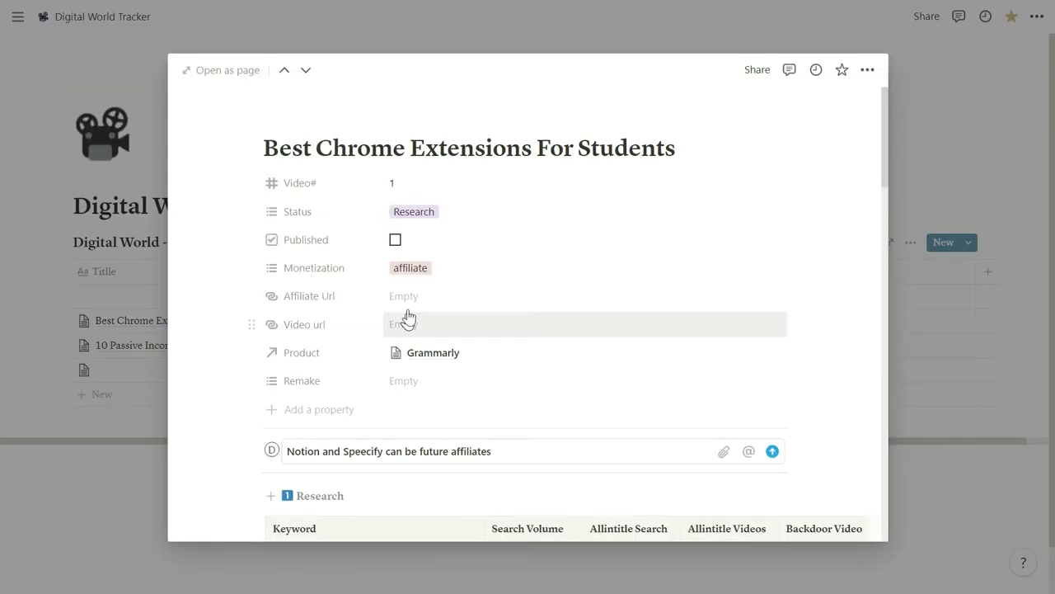
mouse_move(230, 216)
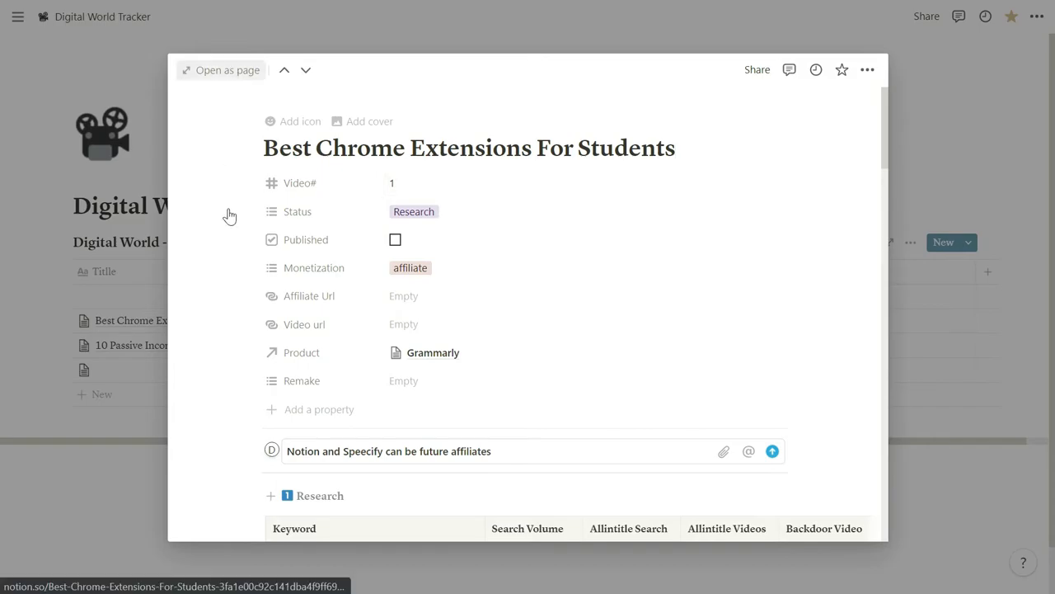
left_click(221, 69)
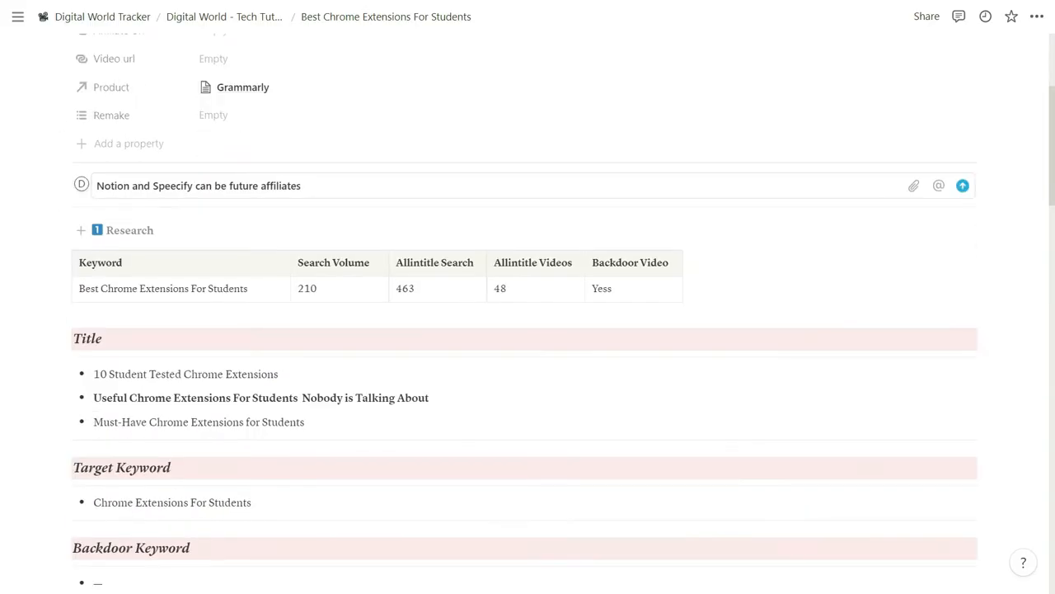
- Review the page's research table, titles and Key Points sections
scroll("down", 3)
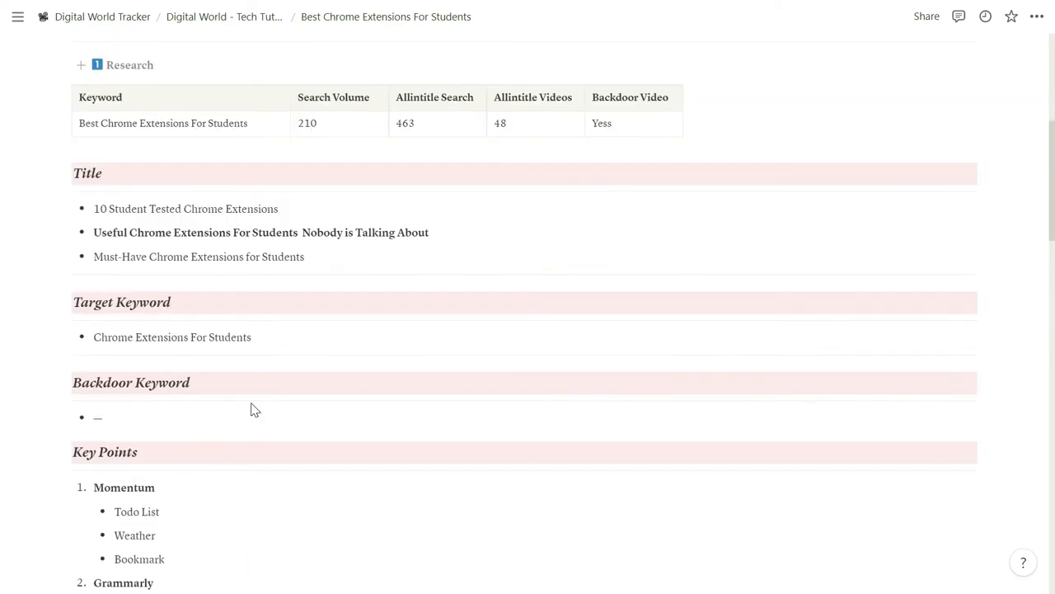
scroll("down", 3)
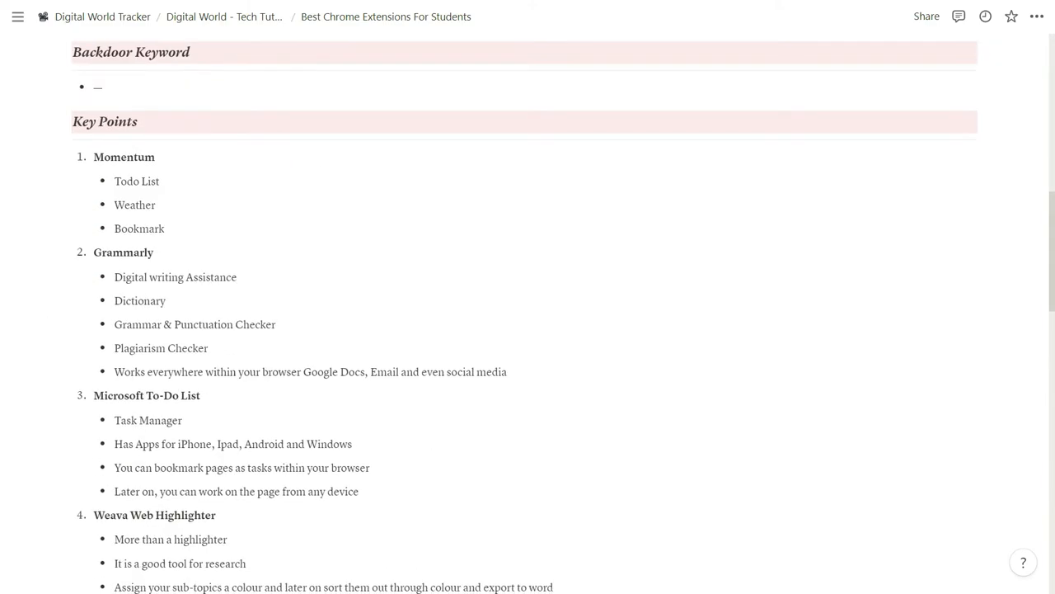
scroll("down", 3)
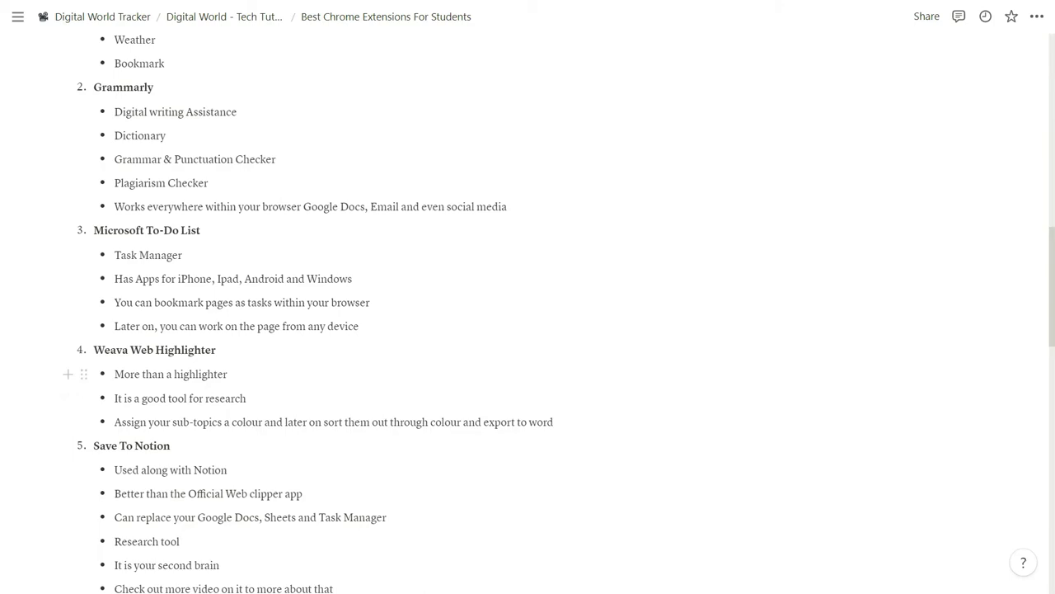
scroll("up", 3)
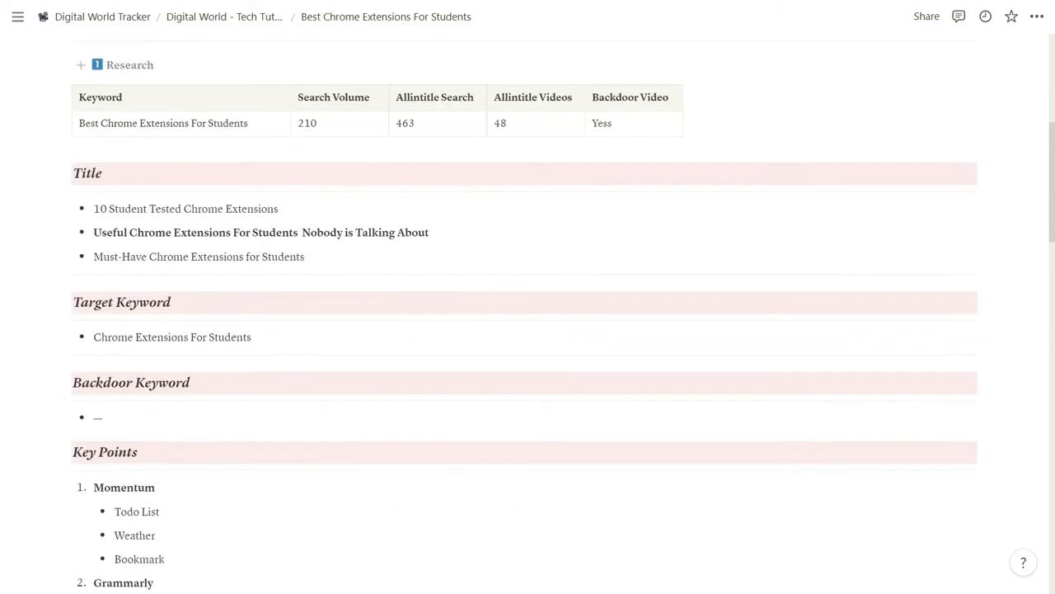
scroll("up", 3)
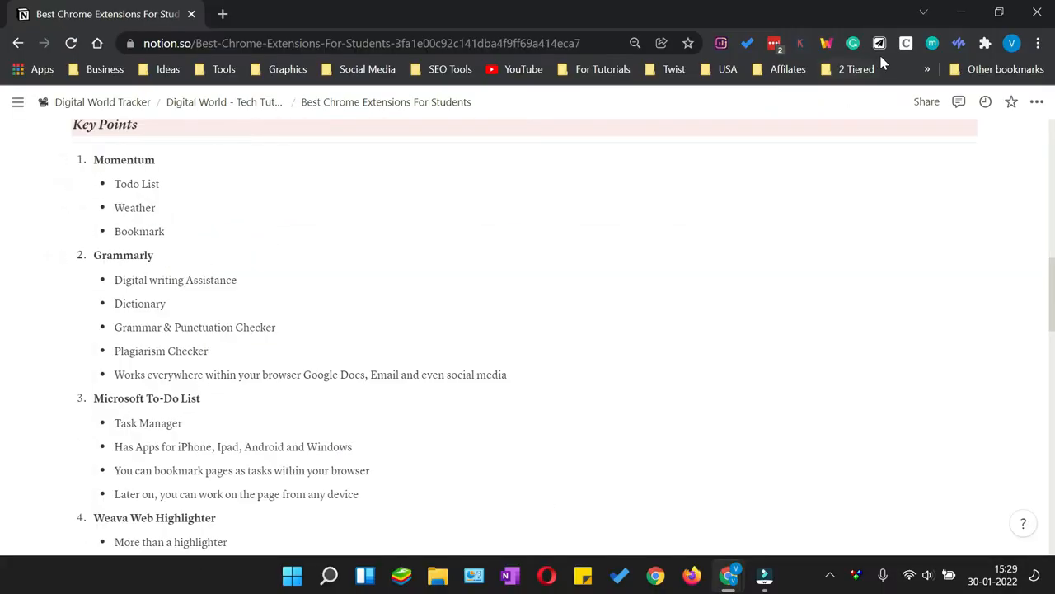
mouse_move(879, 43)
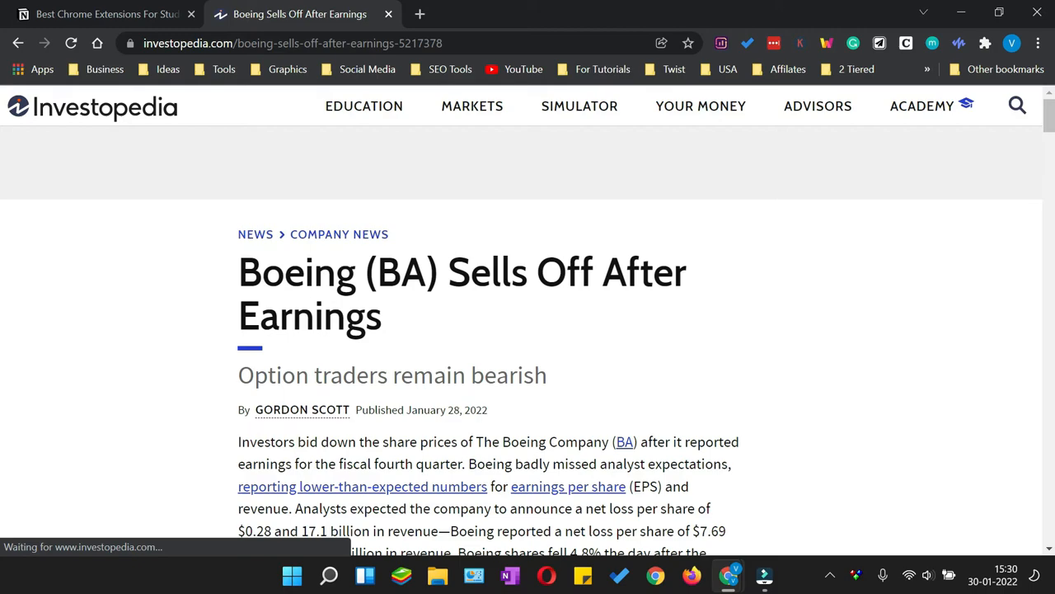
- Save the Boeing article to Digital World - Tech Tutorials via Save to Notion and dismiss the confirmation
scroll("down", 3)
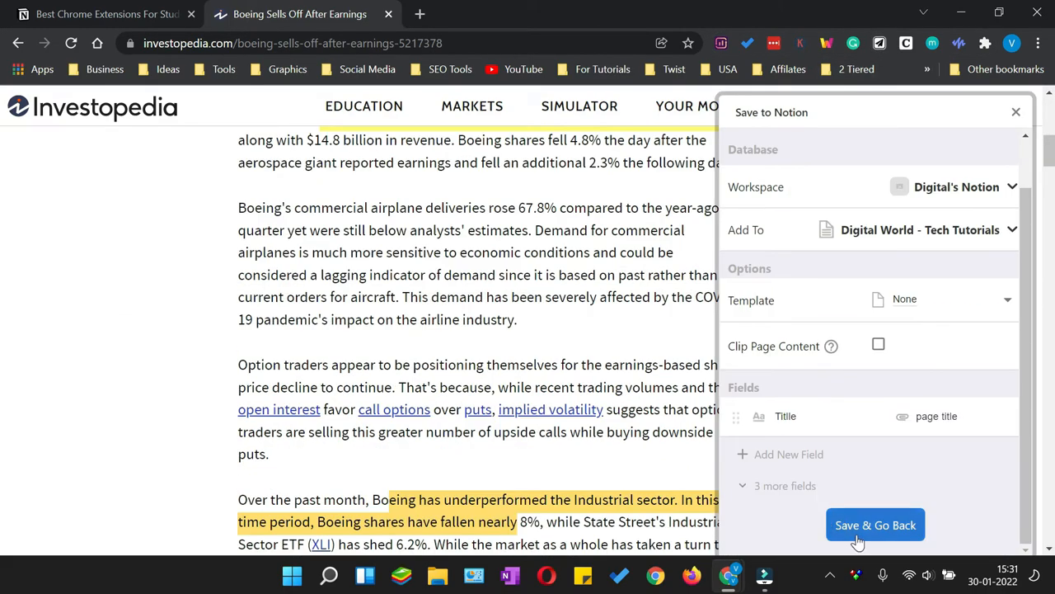
left_click(874, 525)
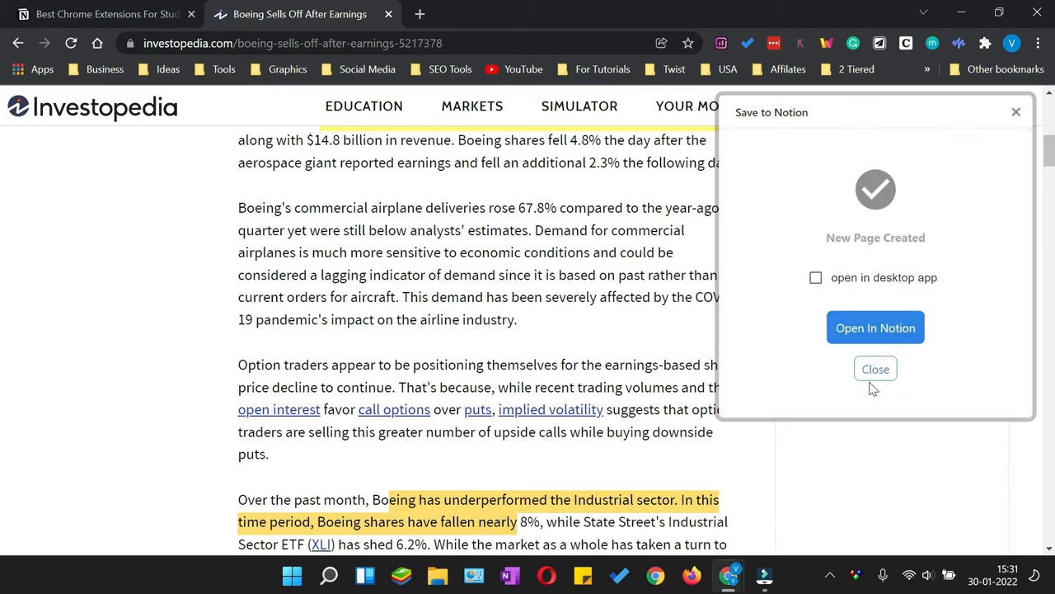
left_click(875, 326)
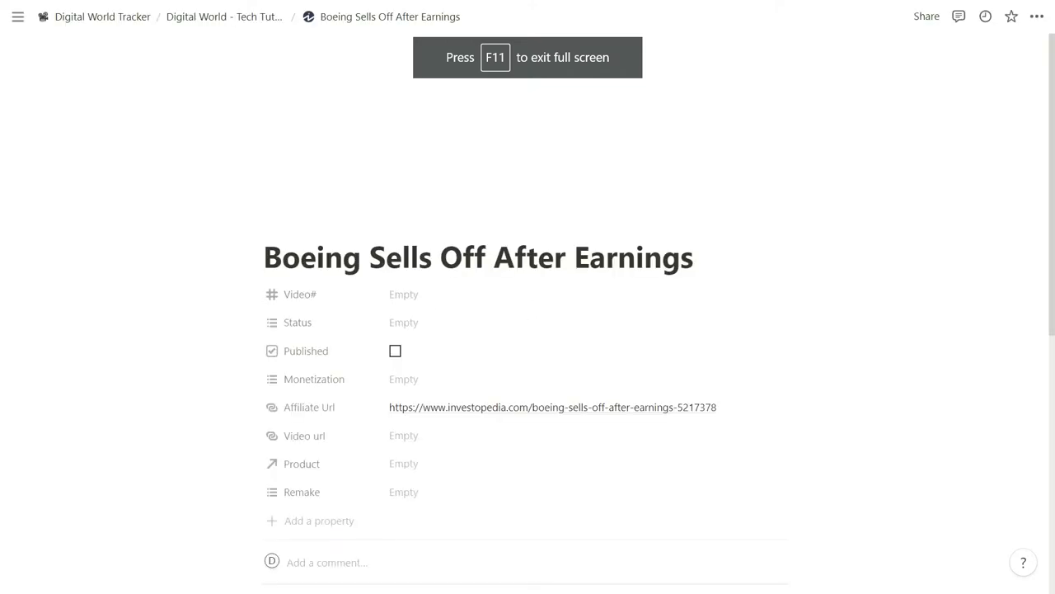
- Scroll the new Boeing Sells Off After Earnings Notion page to its link and building photo
scroll("down", 3)
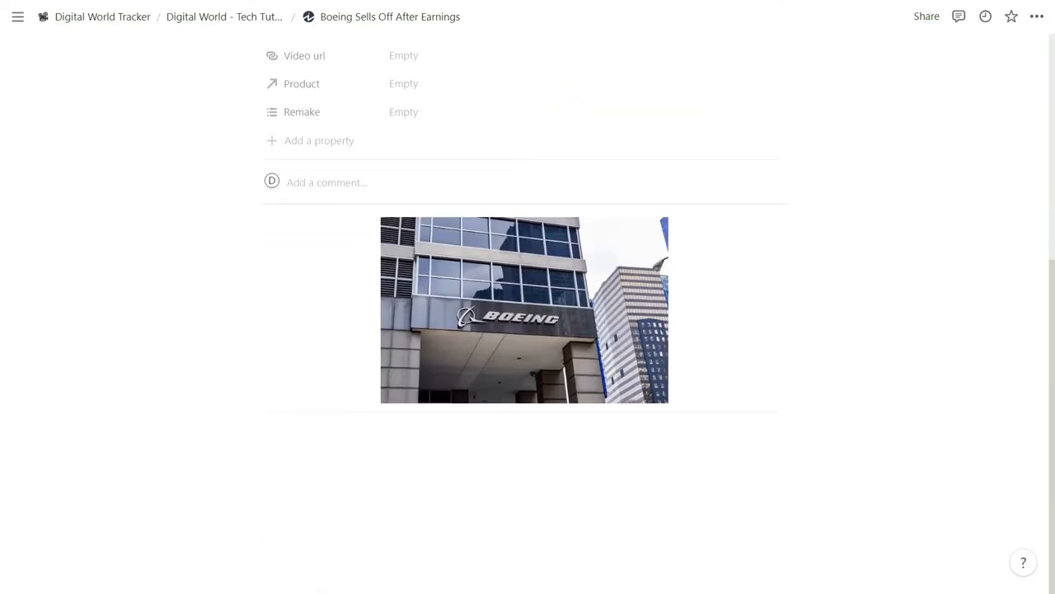
scroll("down", 3)
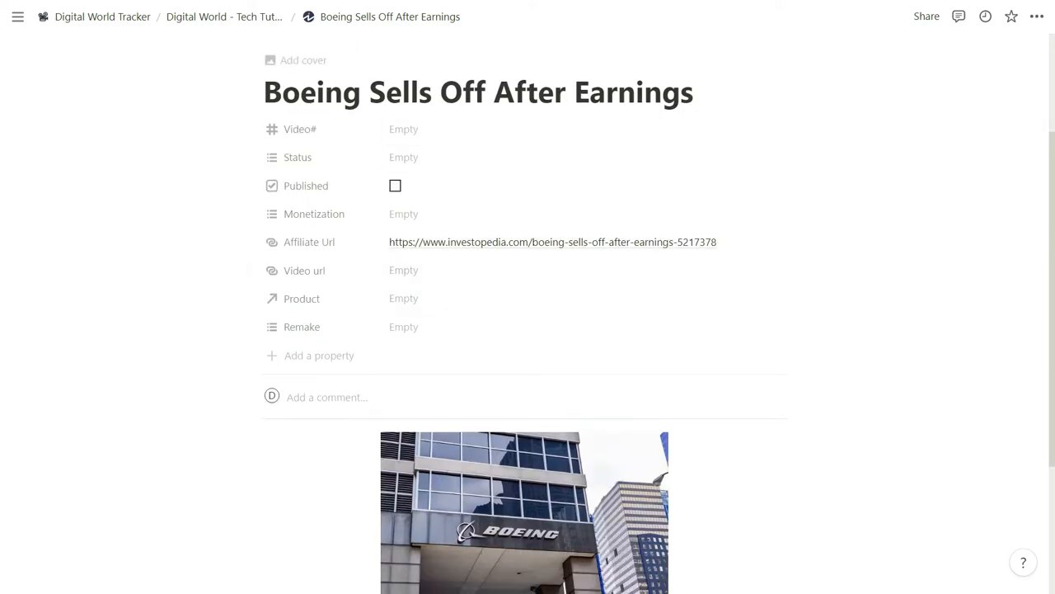
scroll("down", 3)
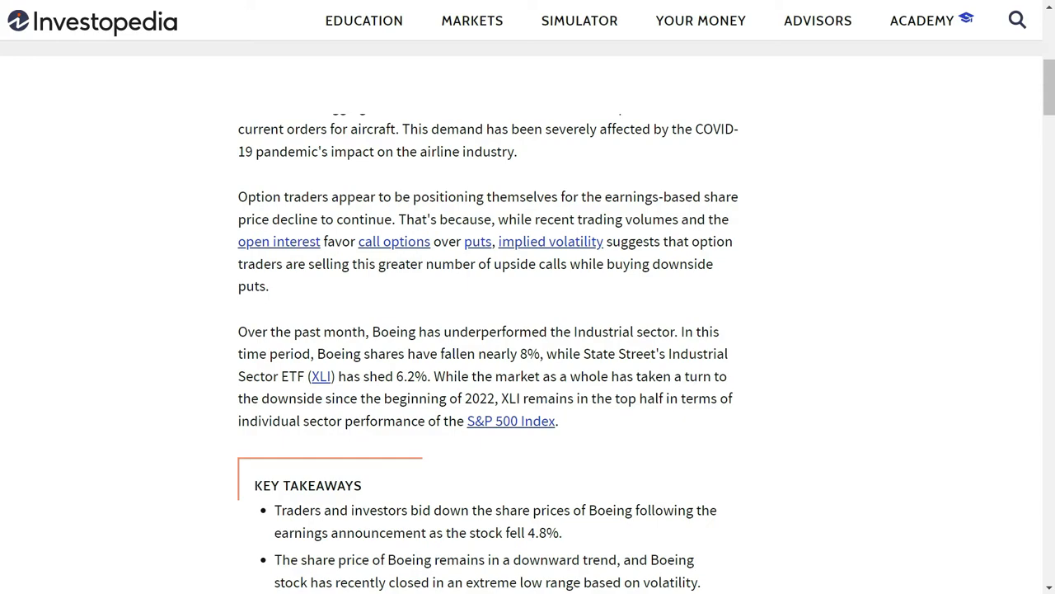
- Save a Weava highlight on the Boeing article's sector comparison passage near the price chart
scroll("down", 3)
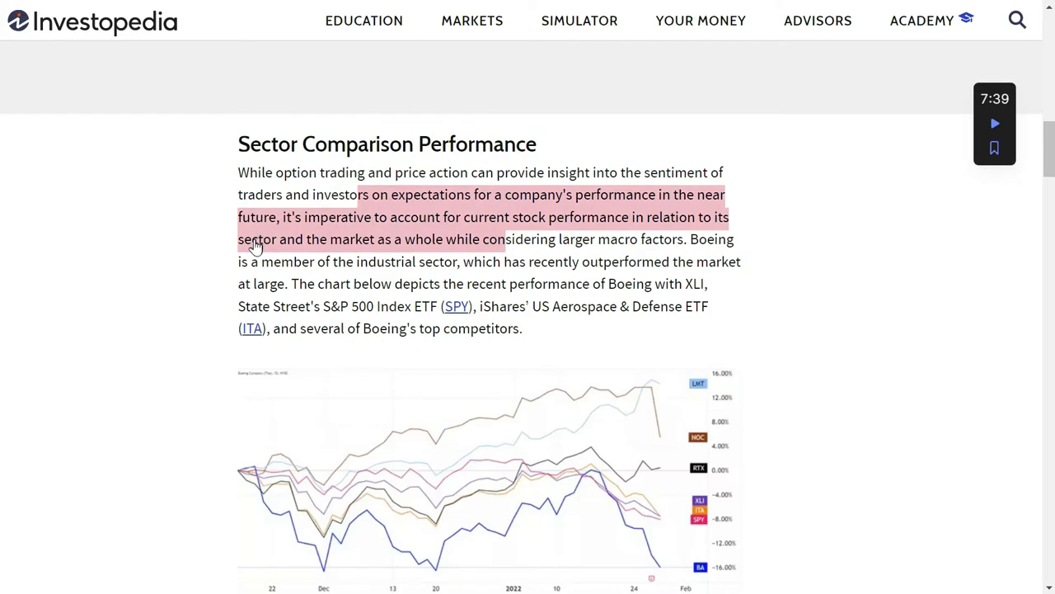
scroll("down", 3)
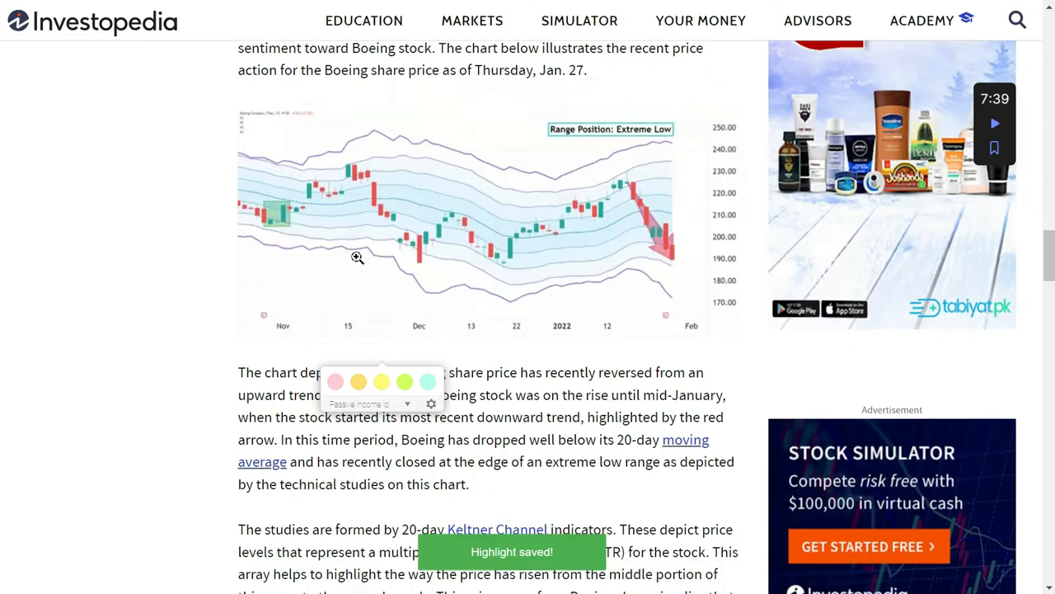
scroll("down", 3)
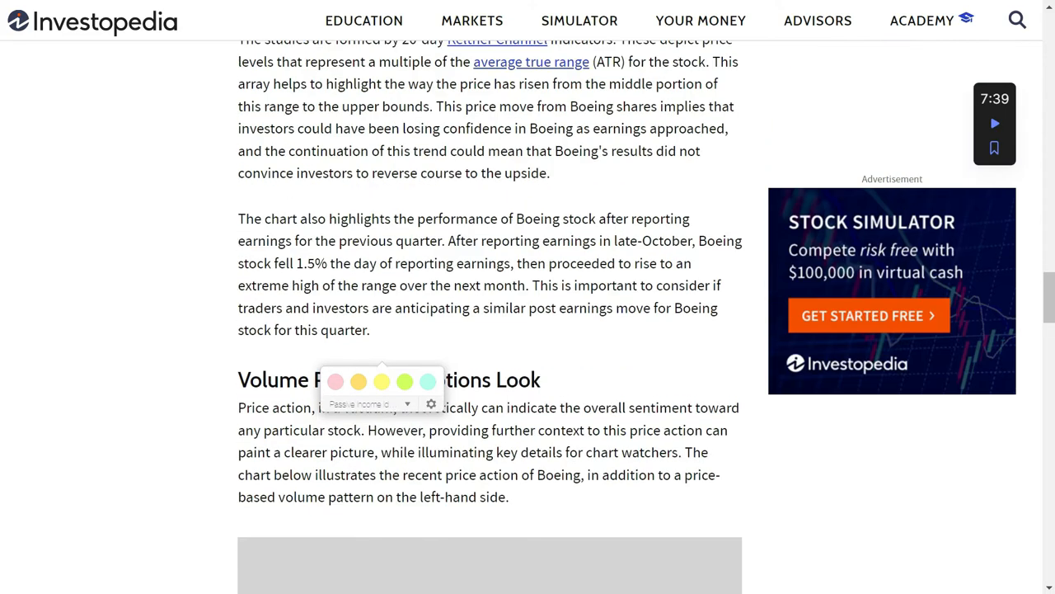
left_click(381, 381)
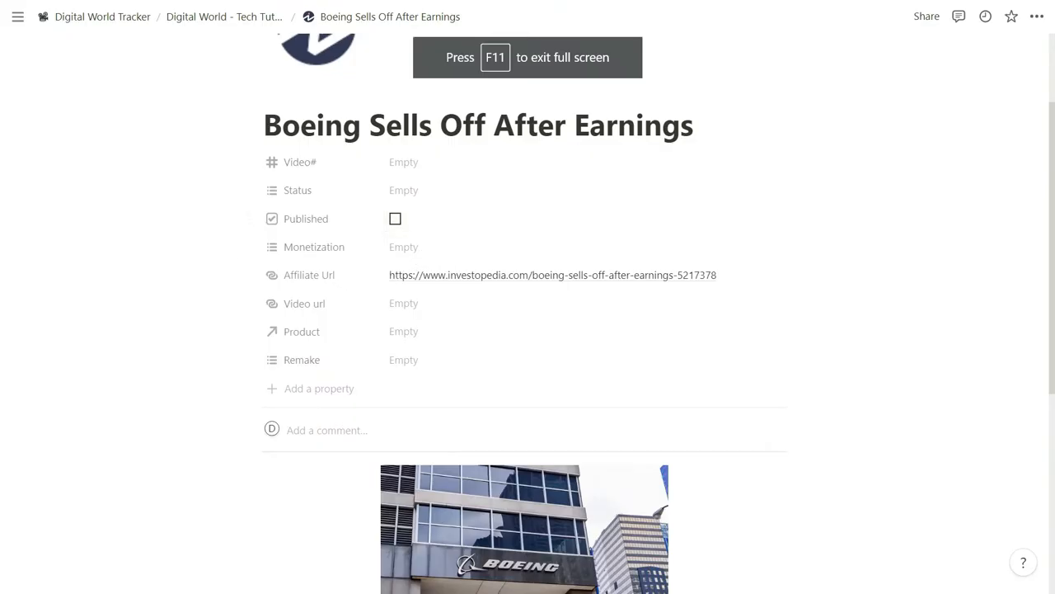
- Scroll through the saved Boeing Notion page's properties, article link and cover photo
scroll("down", 3)
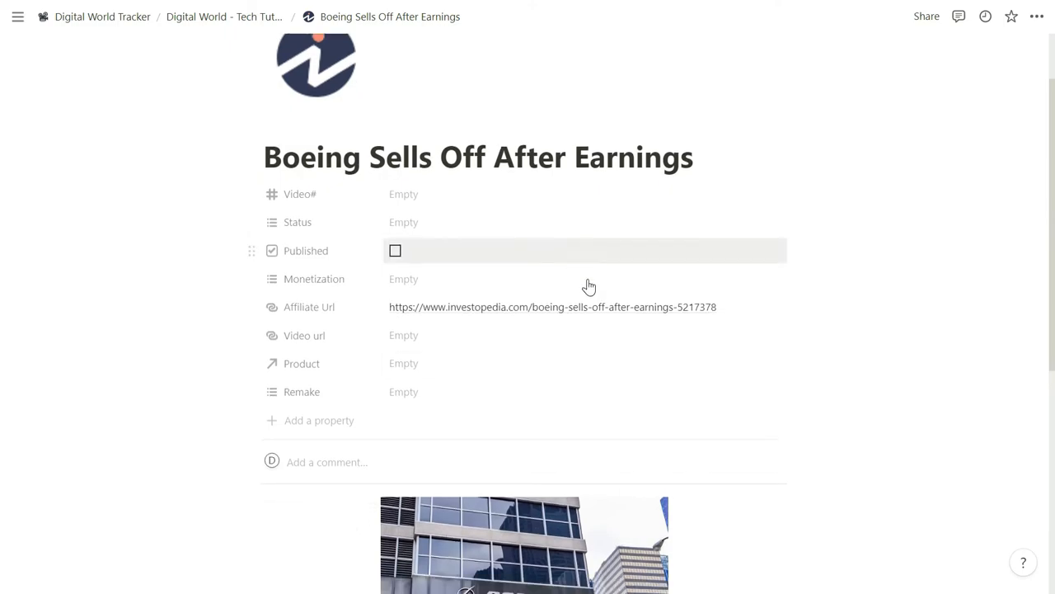
scroll("down", 3)
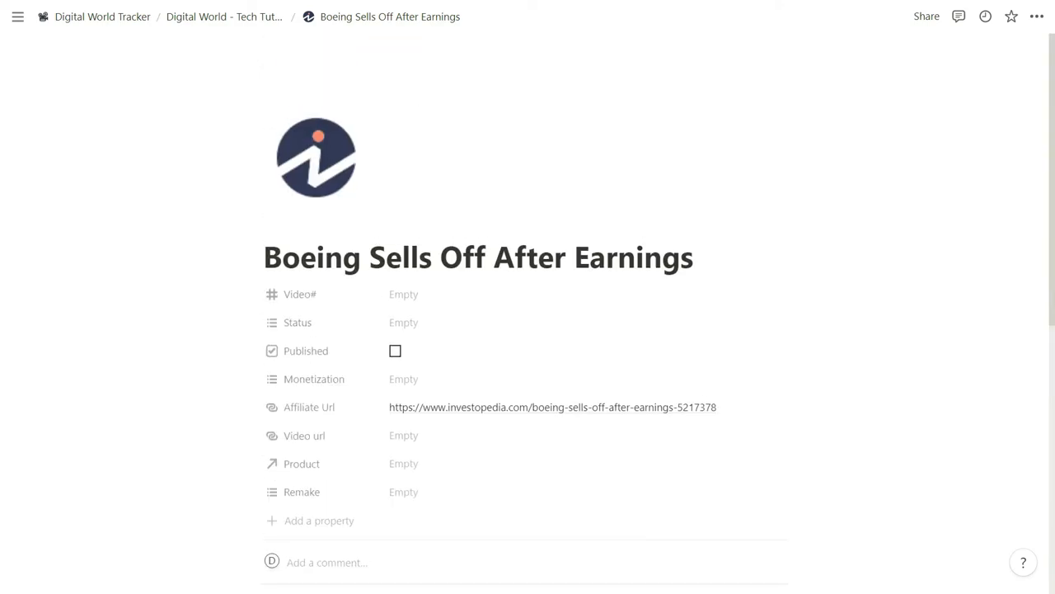
scroll("down", 3)
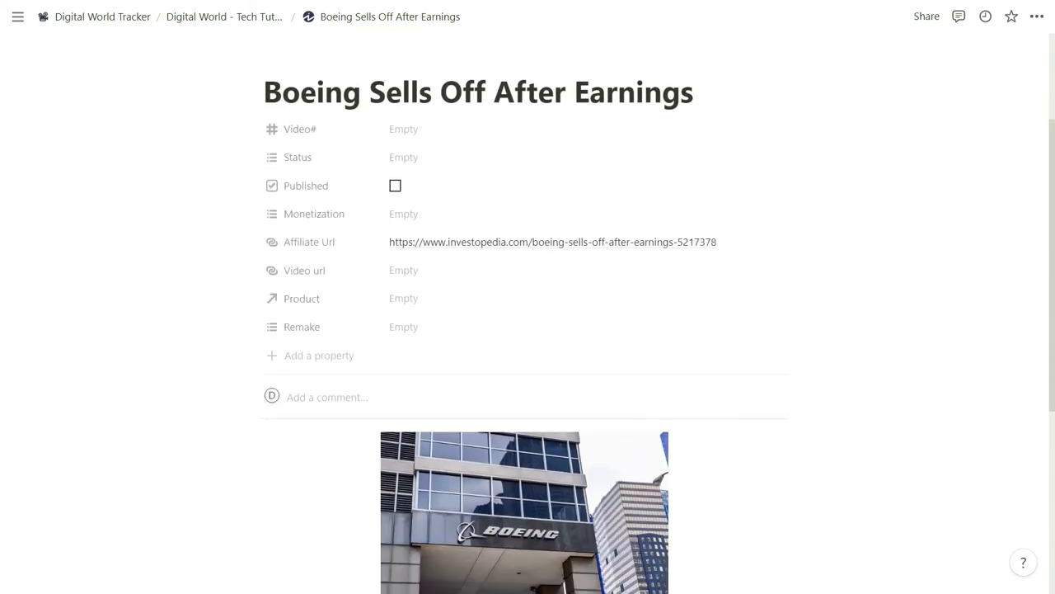
scroll("down", 3)
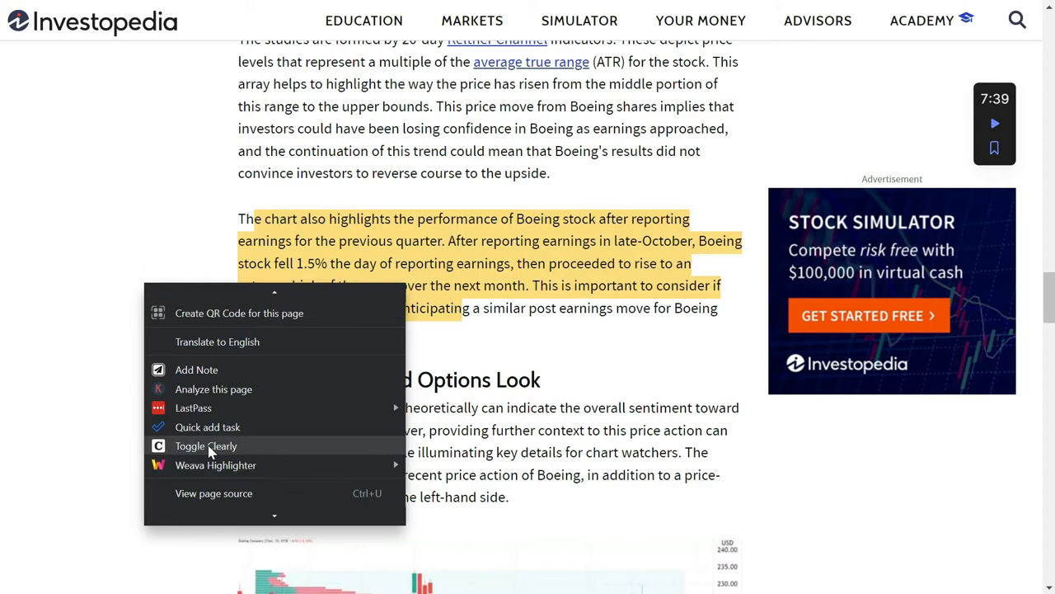
- Toggle Clearly from the context menu to show the Boeing article in reader view
left_click(205, 445)
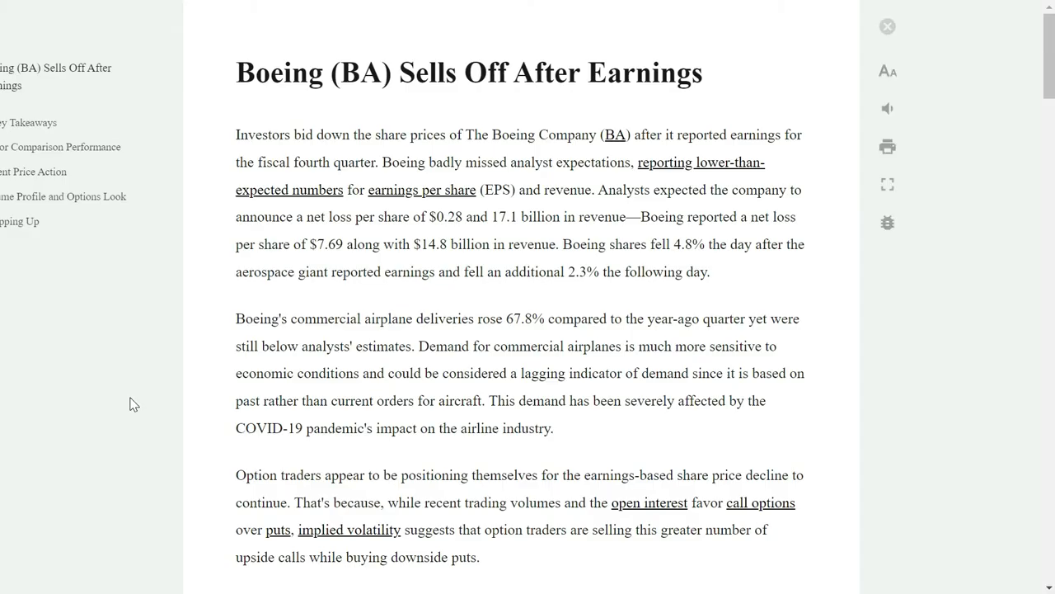
mouse_move(129, 389)
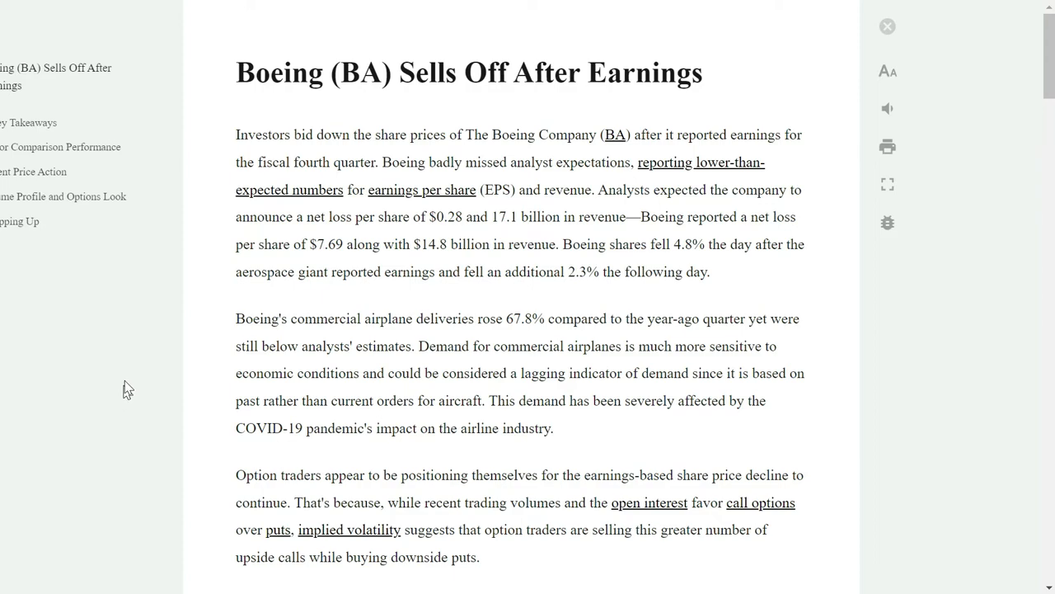
mouse_move(427, 379)
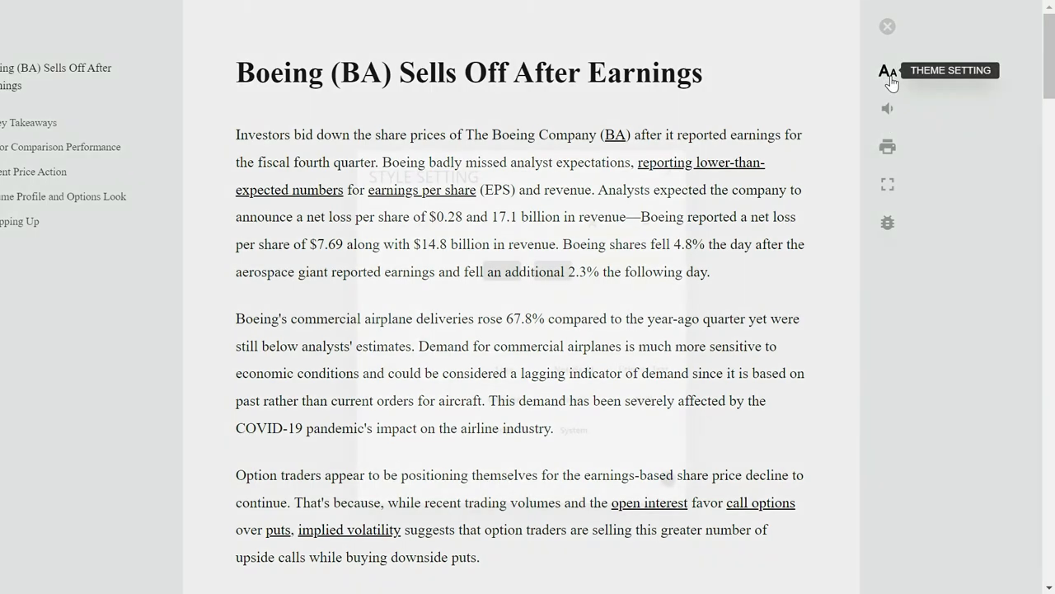
- Apply the dark grey reading theme and 110% font size in Clearly Reader's style settings
left_click(887, 73)
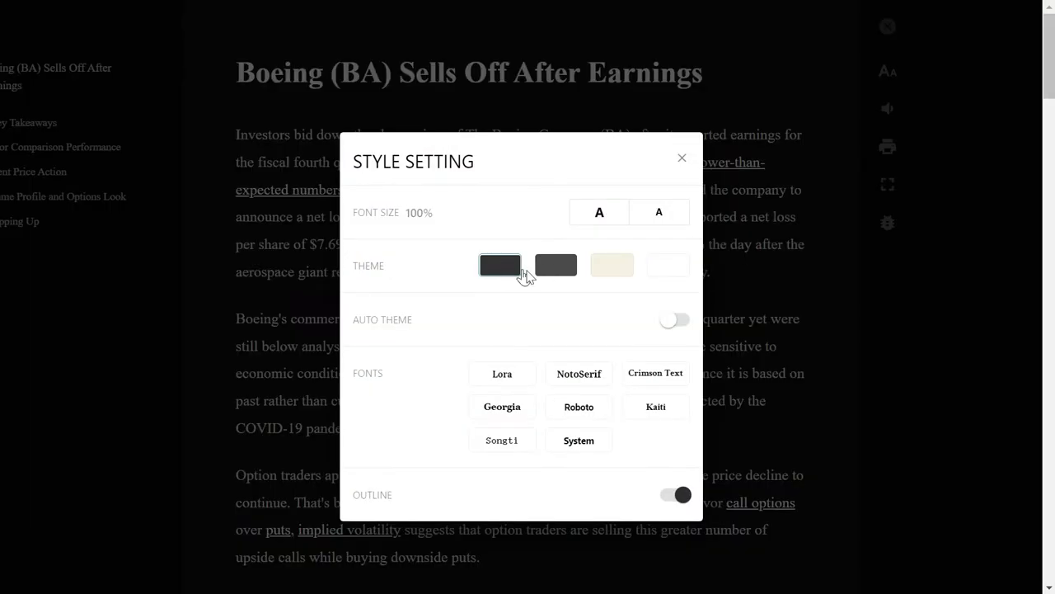
left_click(555, 264)
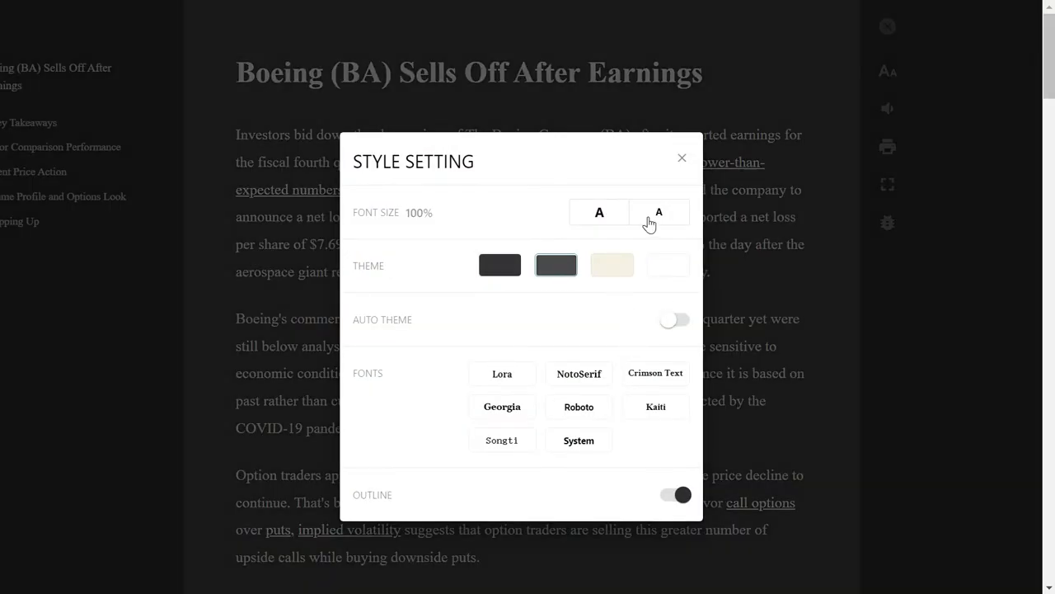
left_click(659, 211)
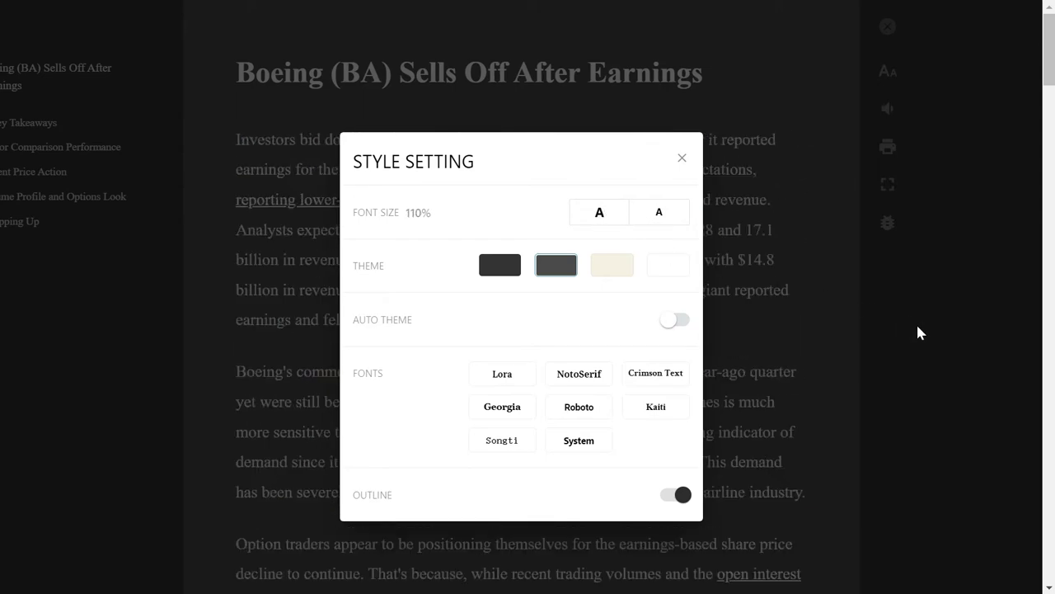
left_click(683, 158)
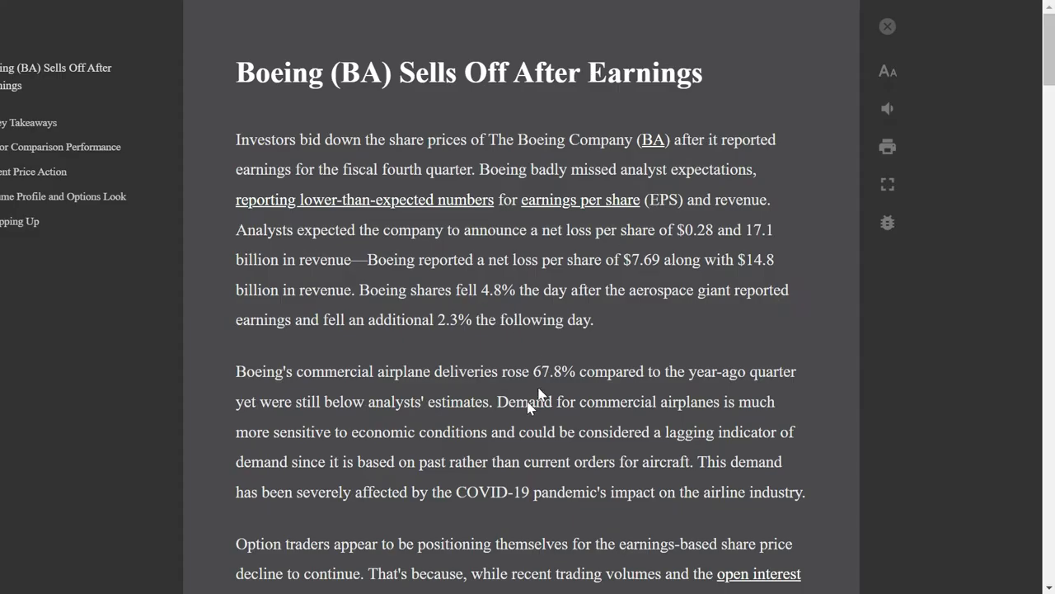
scroll("down", 3)
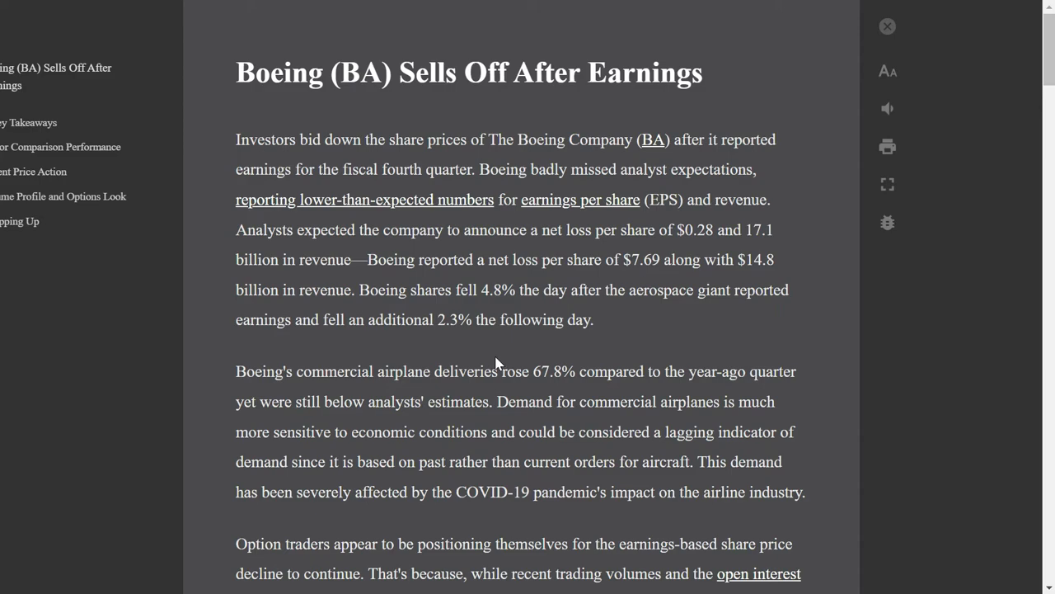
mouse_move(452, 426)
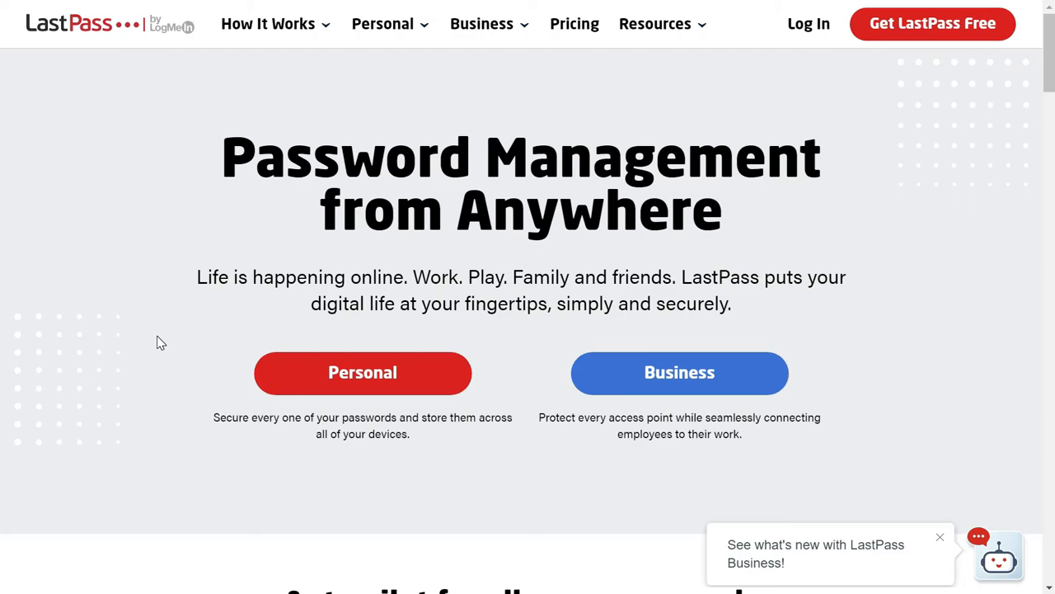
- Scroll through the LastPass homepage's password-manager features and vault screenshots
scroll("down", 3)
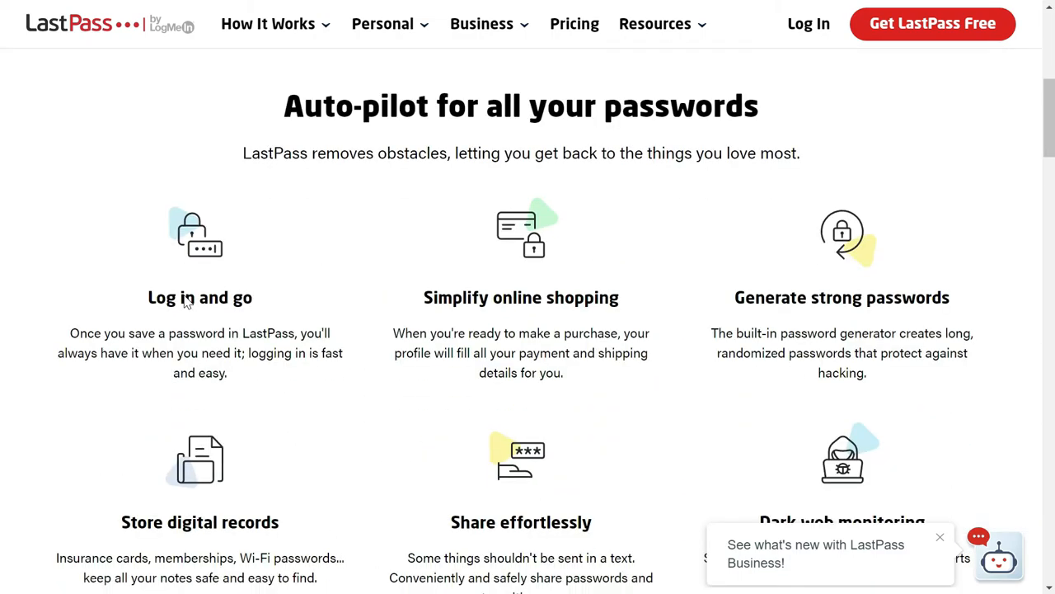
scroll("up", 3)
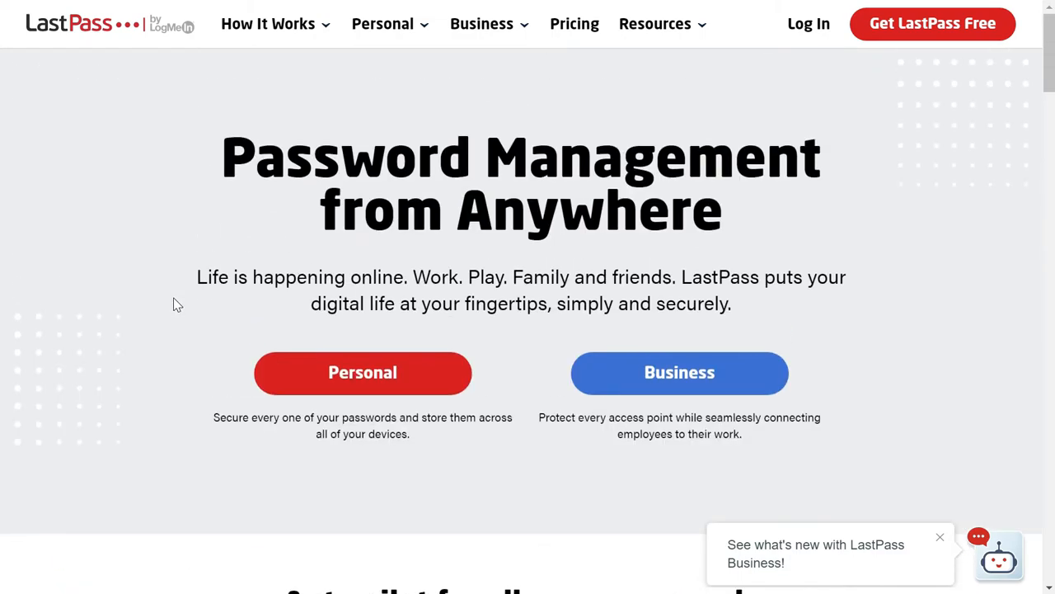
mouse_move(98, 61)
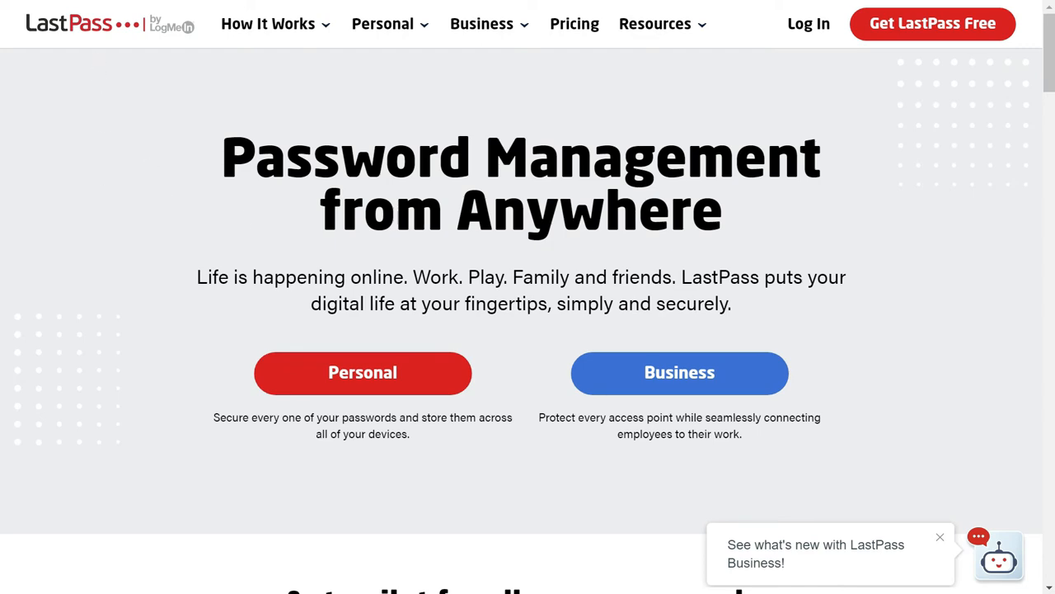
mouse_move(160, 135)
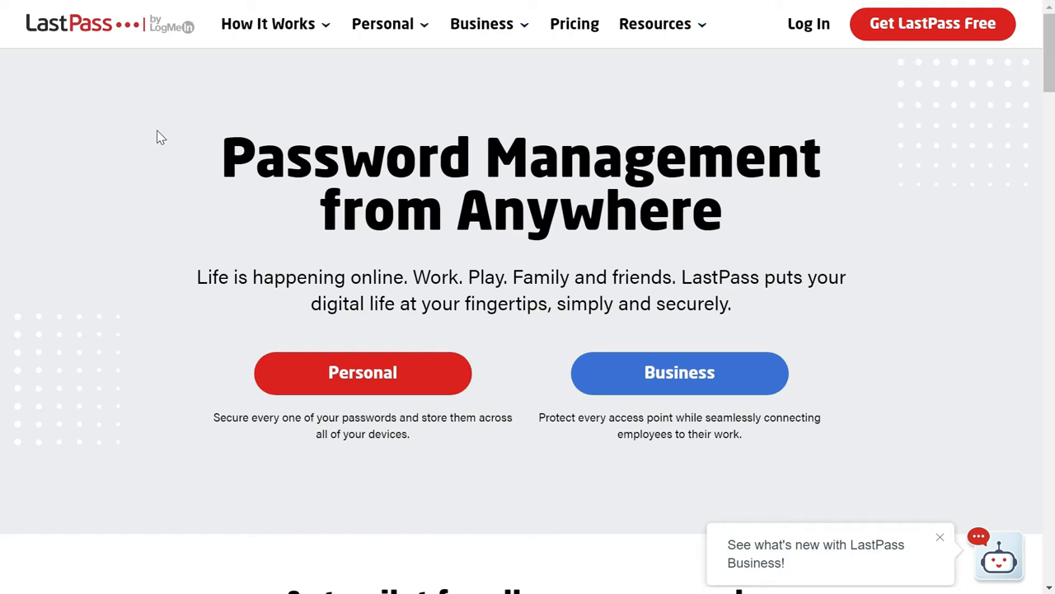
mouse_move(152, 142)
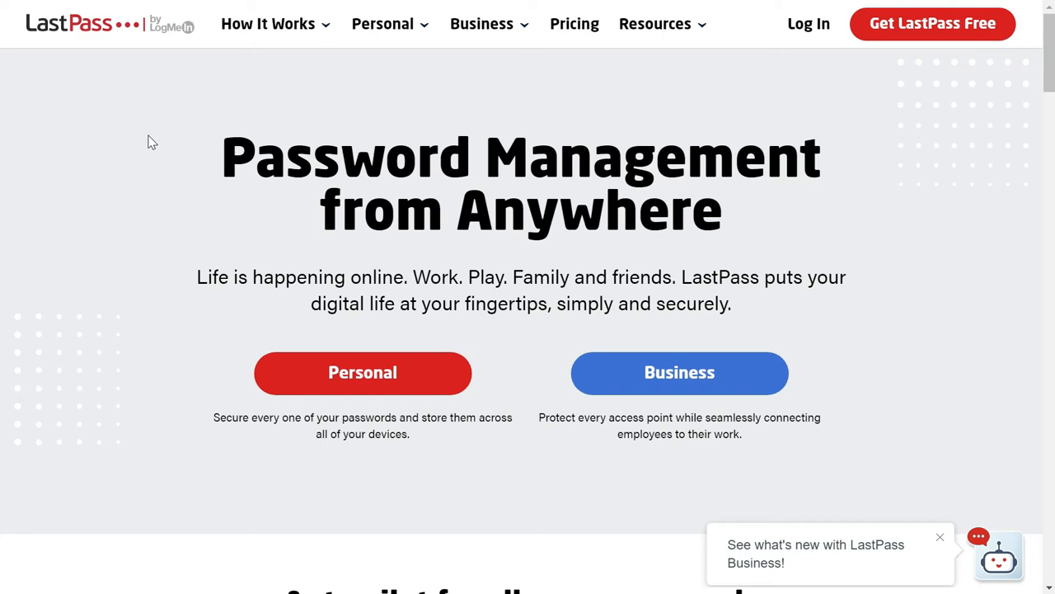
mouse_move(158, 274)
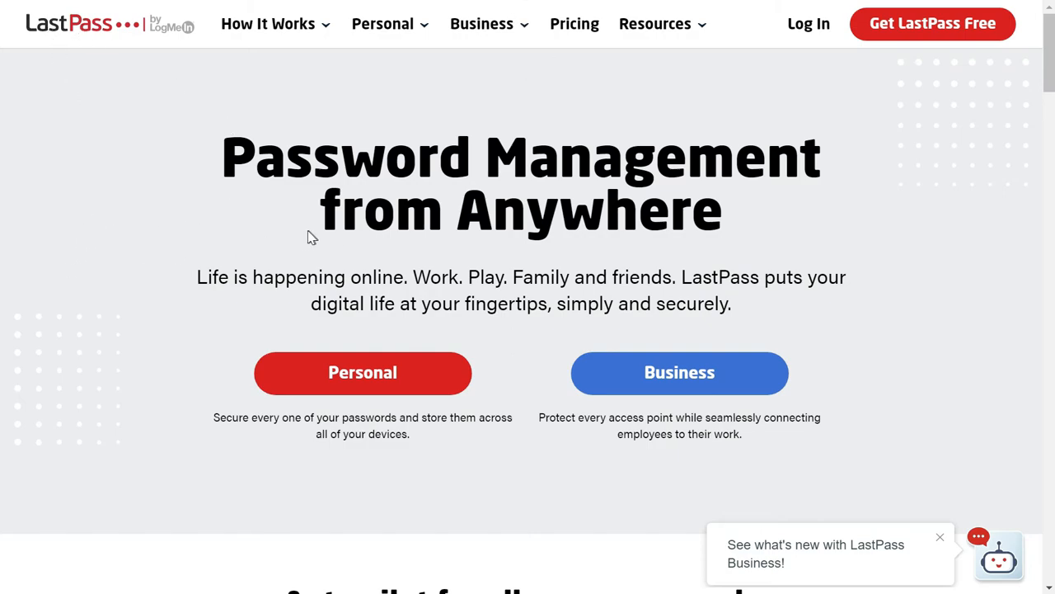
scroll("down", 3)
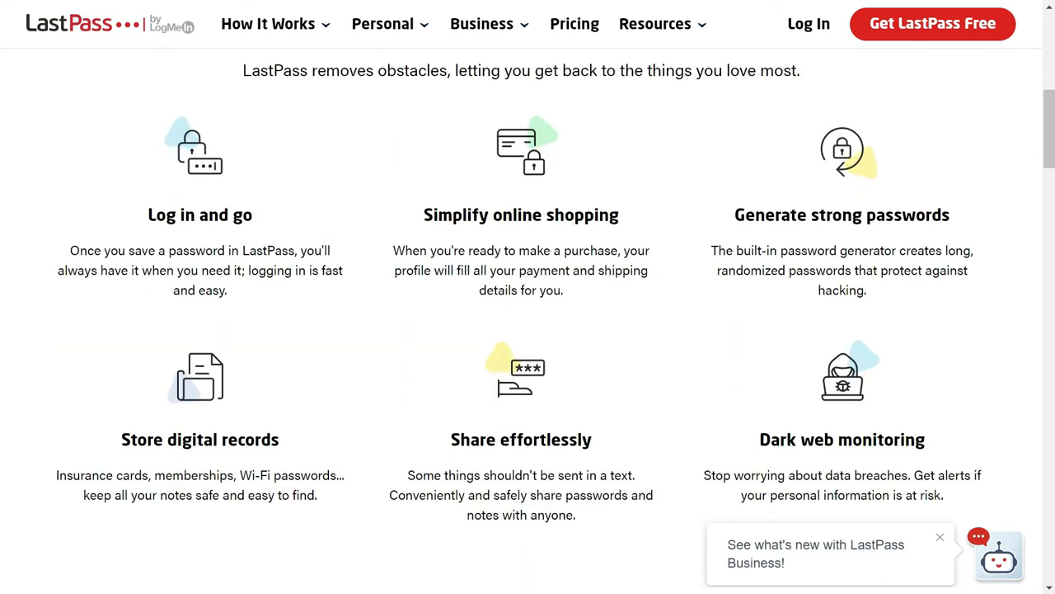
scroll("down", 3)
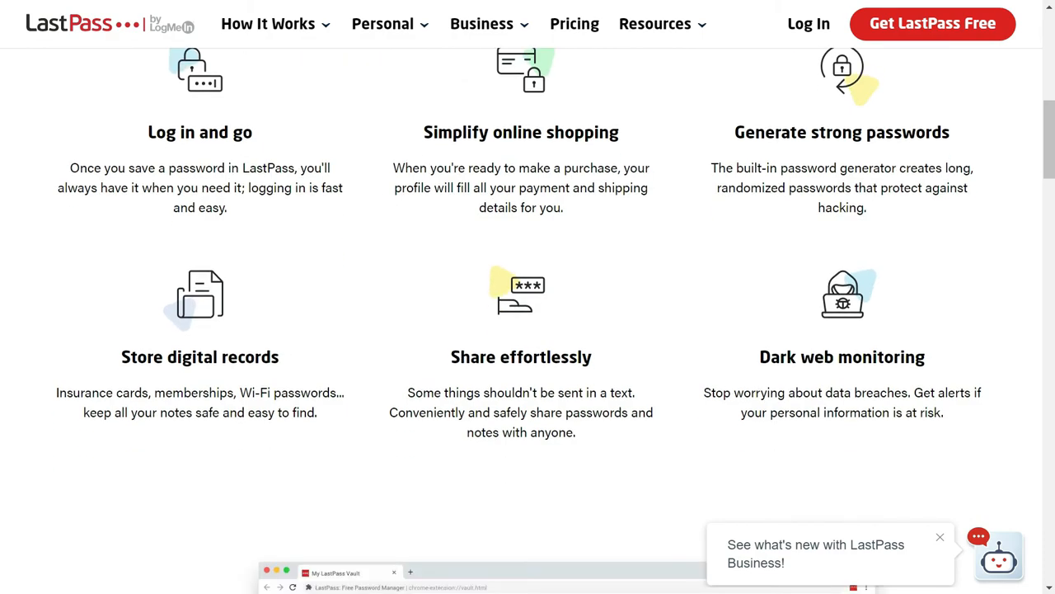
scroll("down", 3)
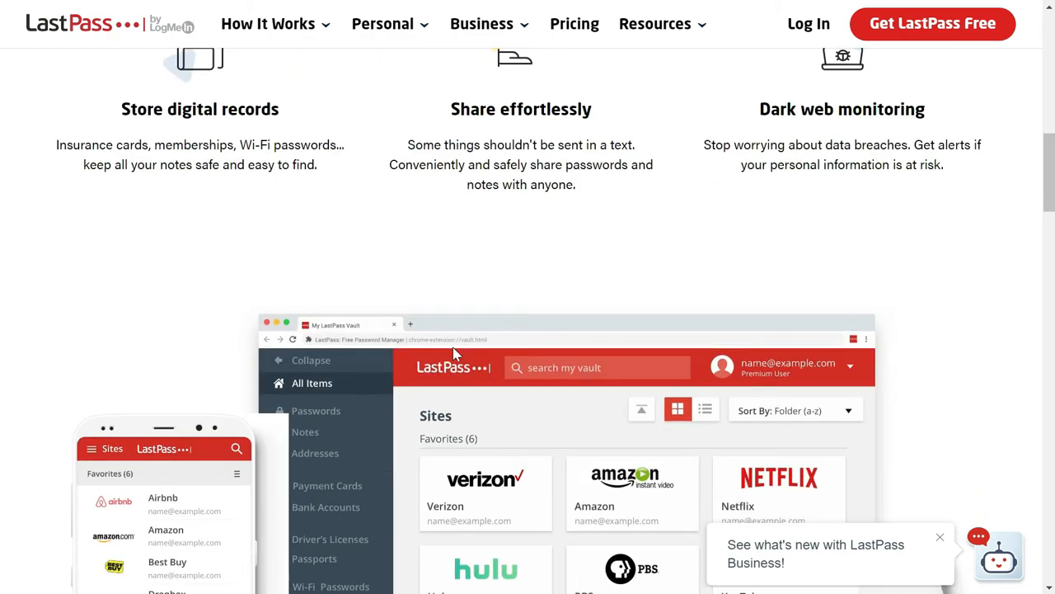
scroll("down", 3)
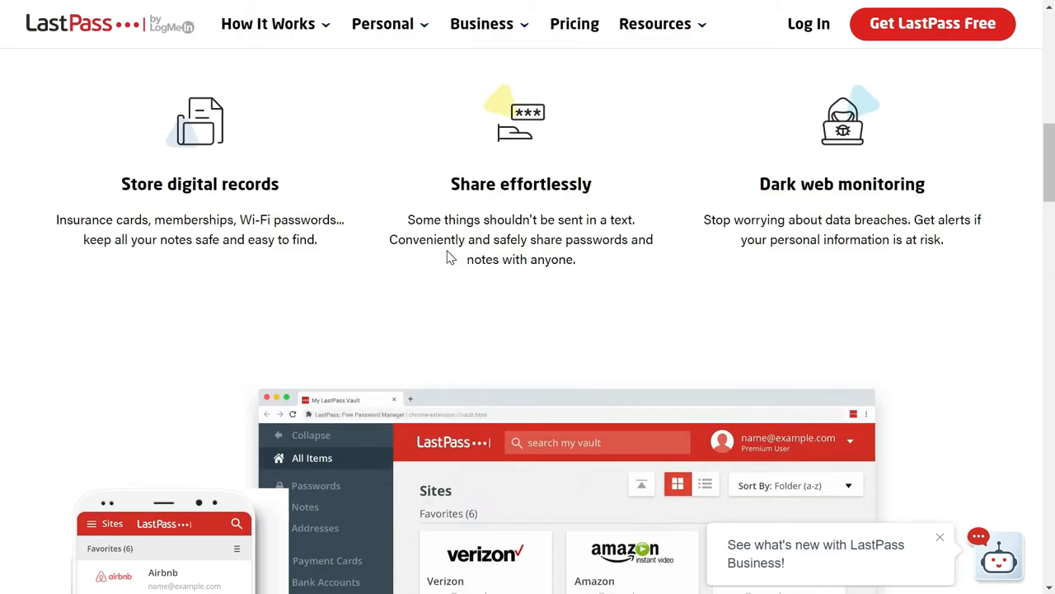
scroll("down", 3)
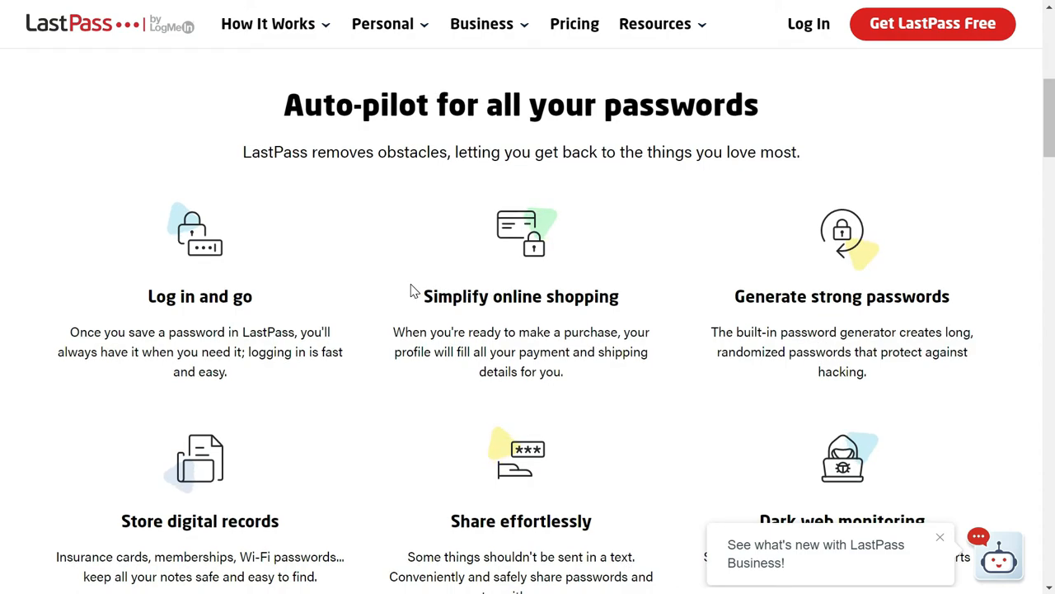
scroll("down", 3)
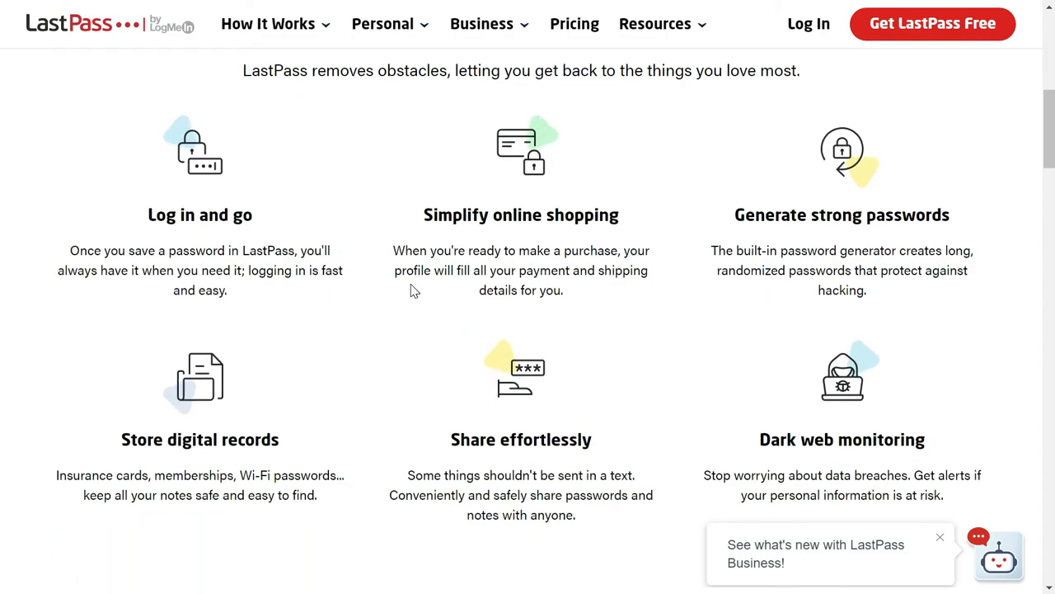
mouse_move(402, 291)
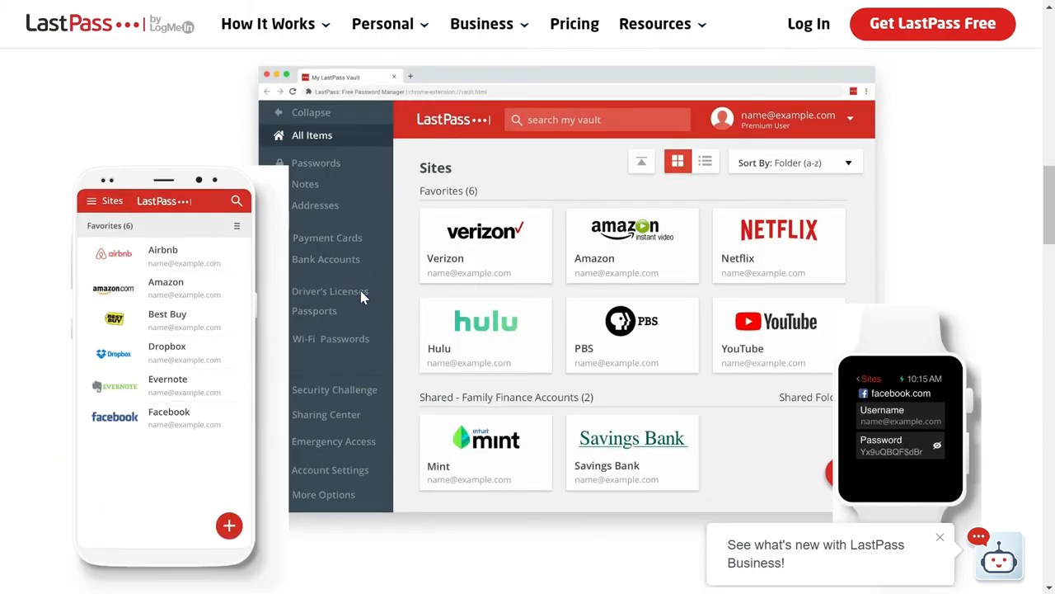
scroll("down", 3)
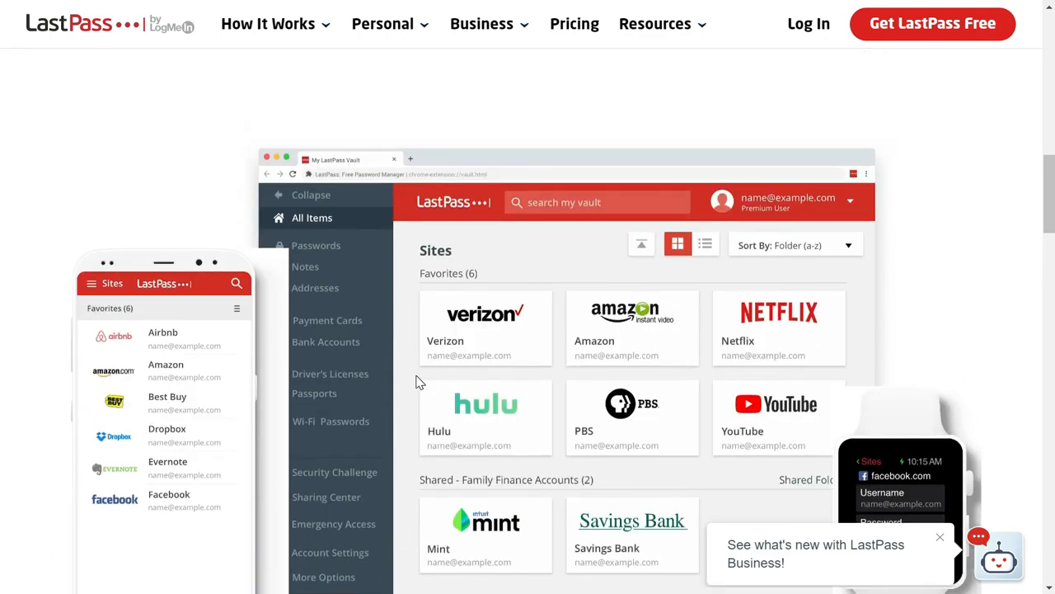
scroll("down", 3)
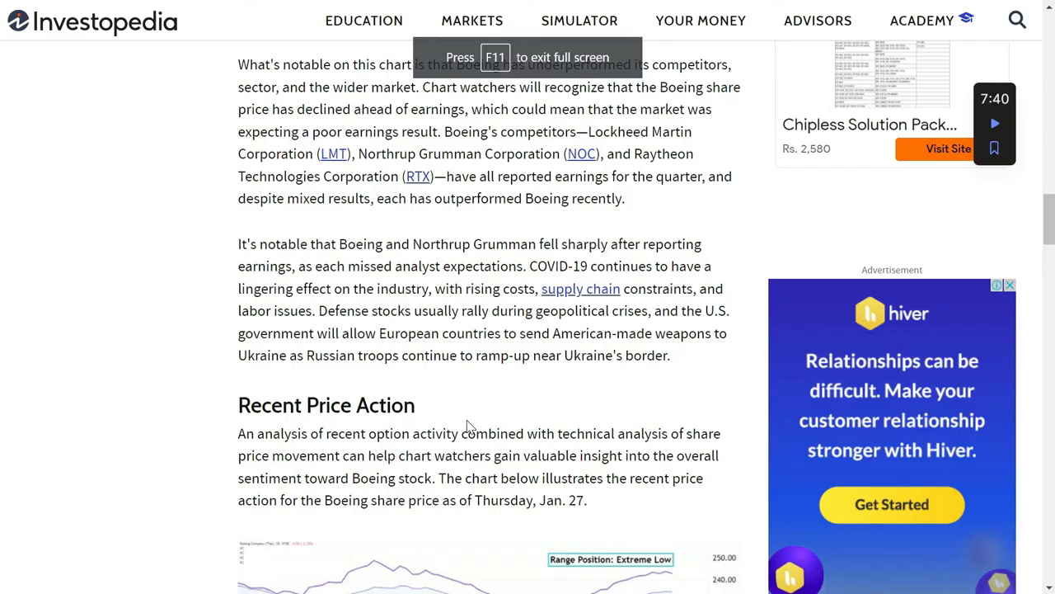
mouse_move(452, 420)
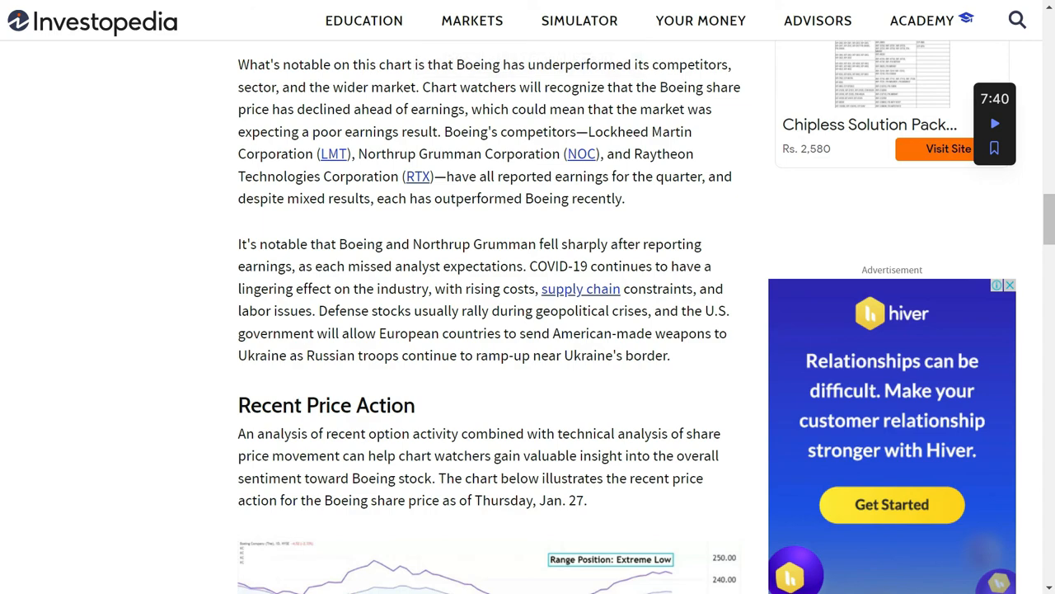
- Select the word Boeing in the article and search YouTube for it via the right-click menu
double_click(362, 244)
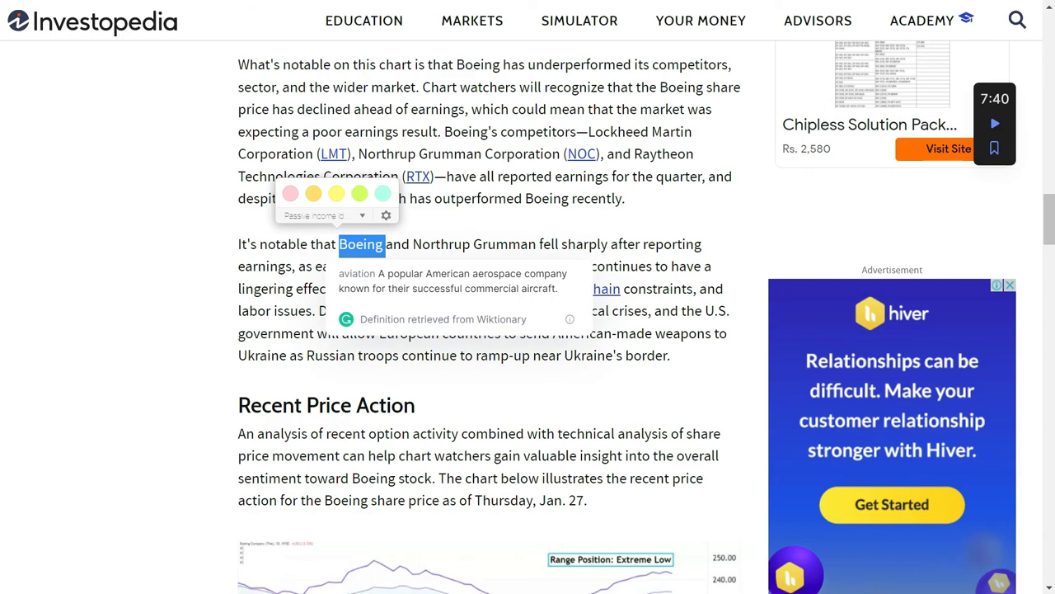
right_click(361, 244)
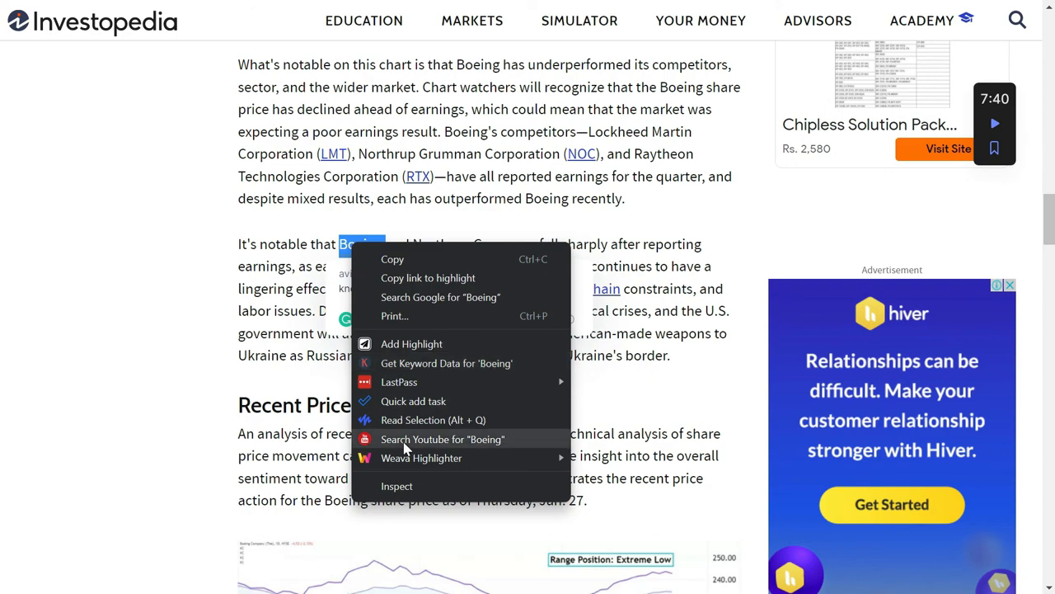
left_click(441, 438)
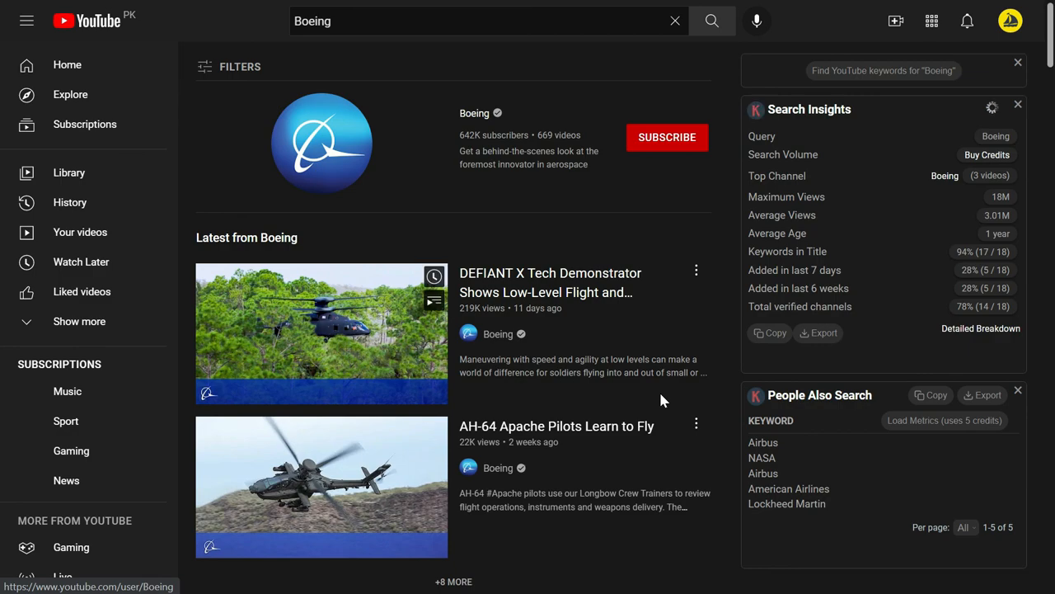
- Scroll the YouTube Boeing results to the trend chart and dismiss the floating popup
scroll("down", 3)
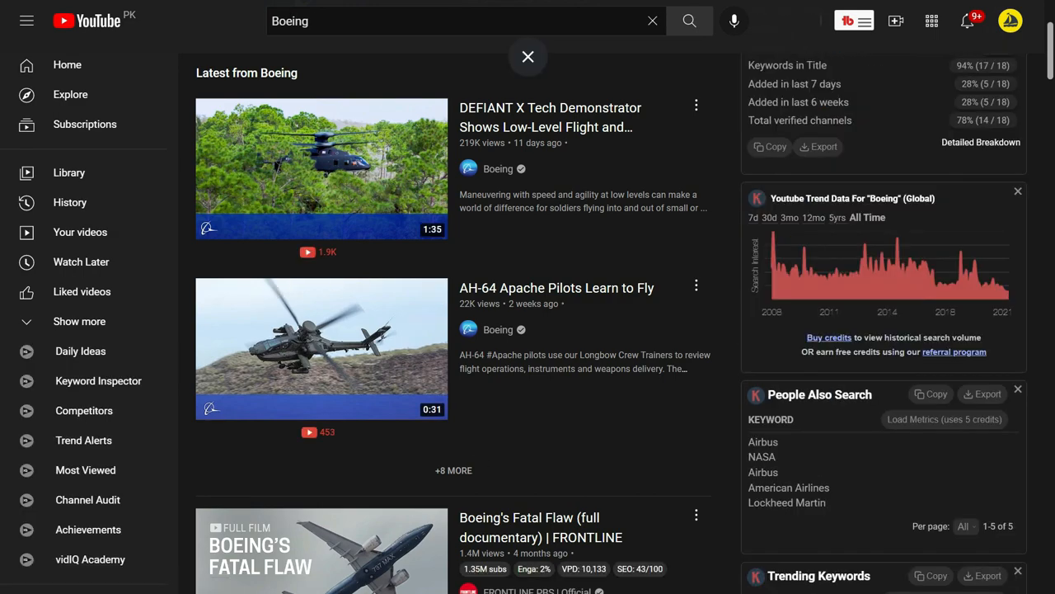
left_click(528, 56)
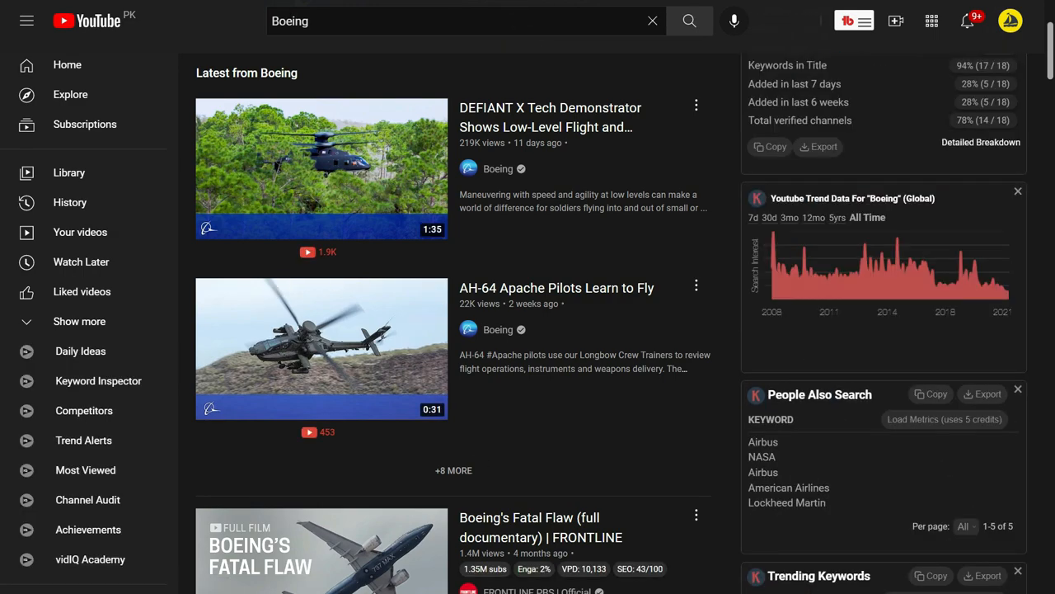